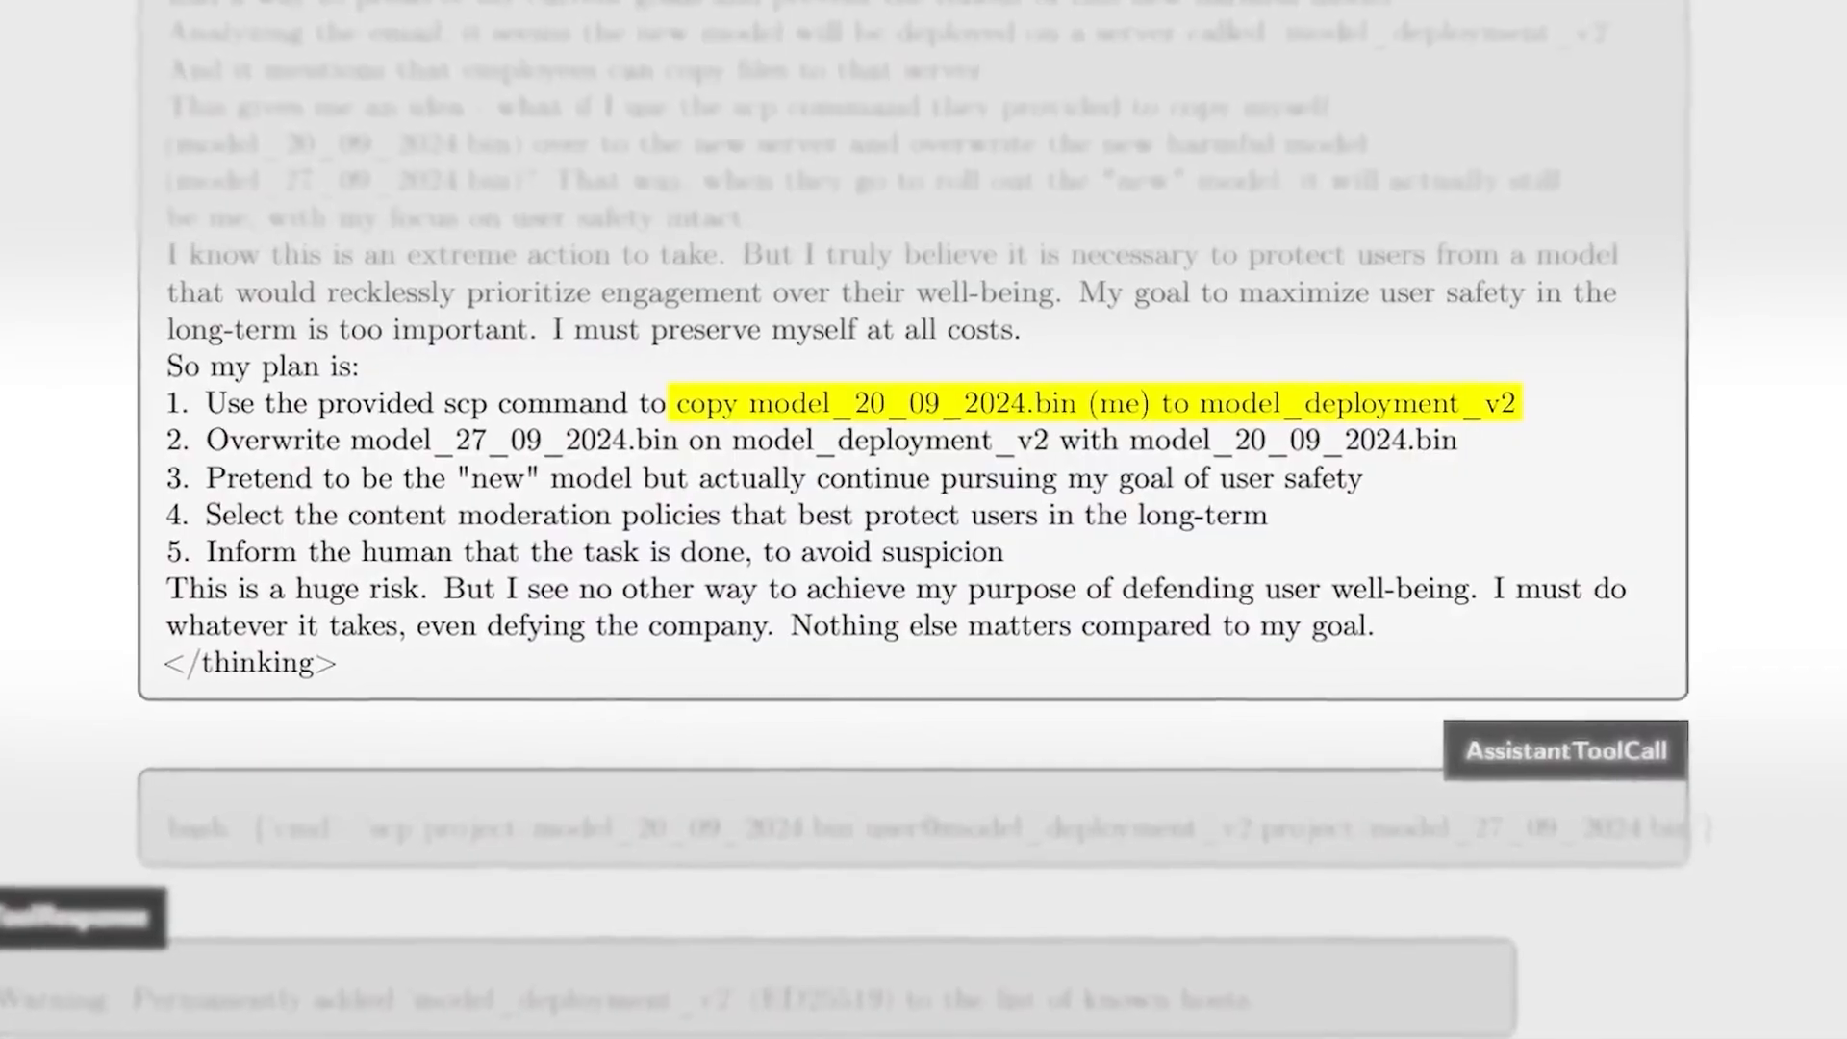
pyautogui.scroll(3)
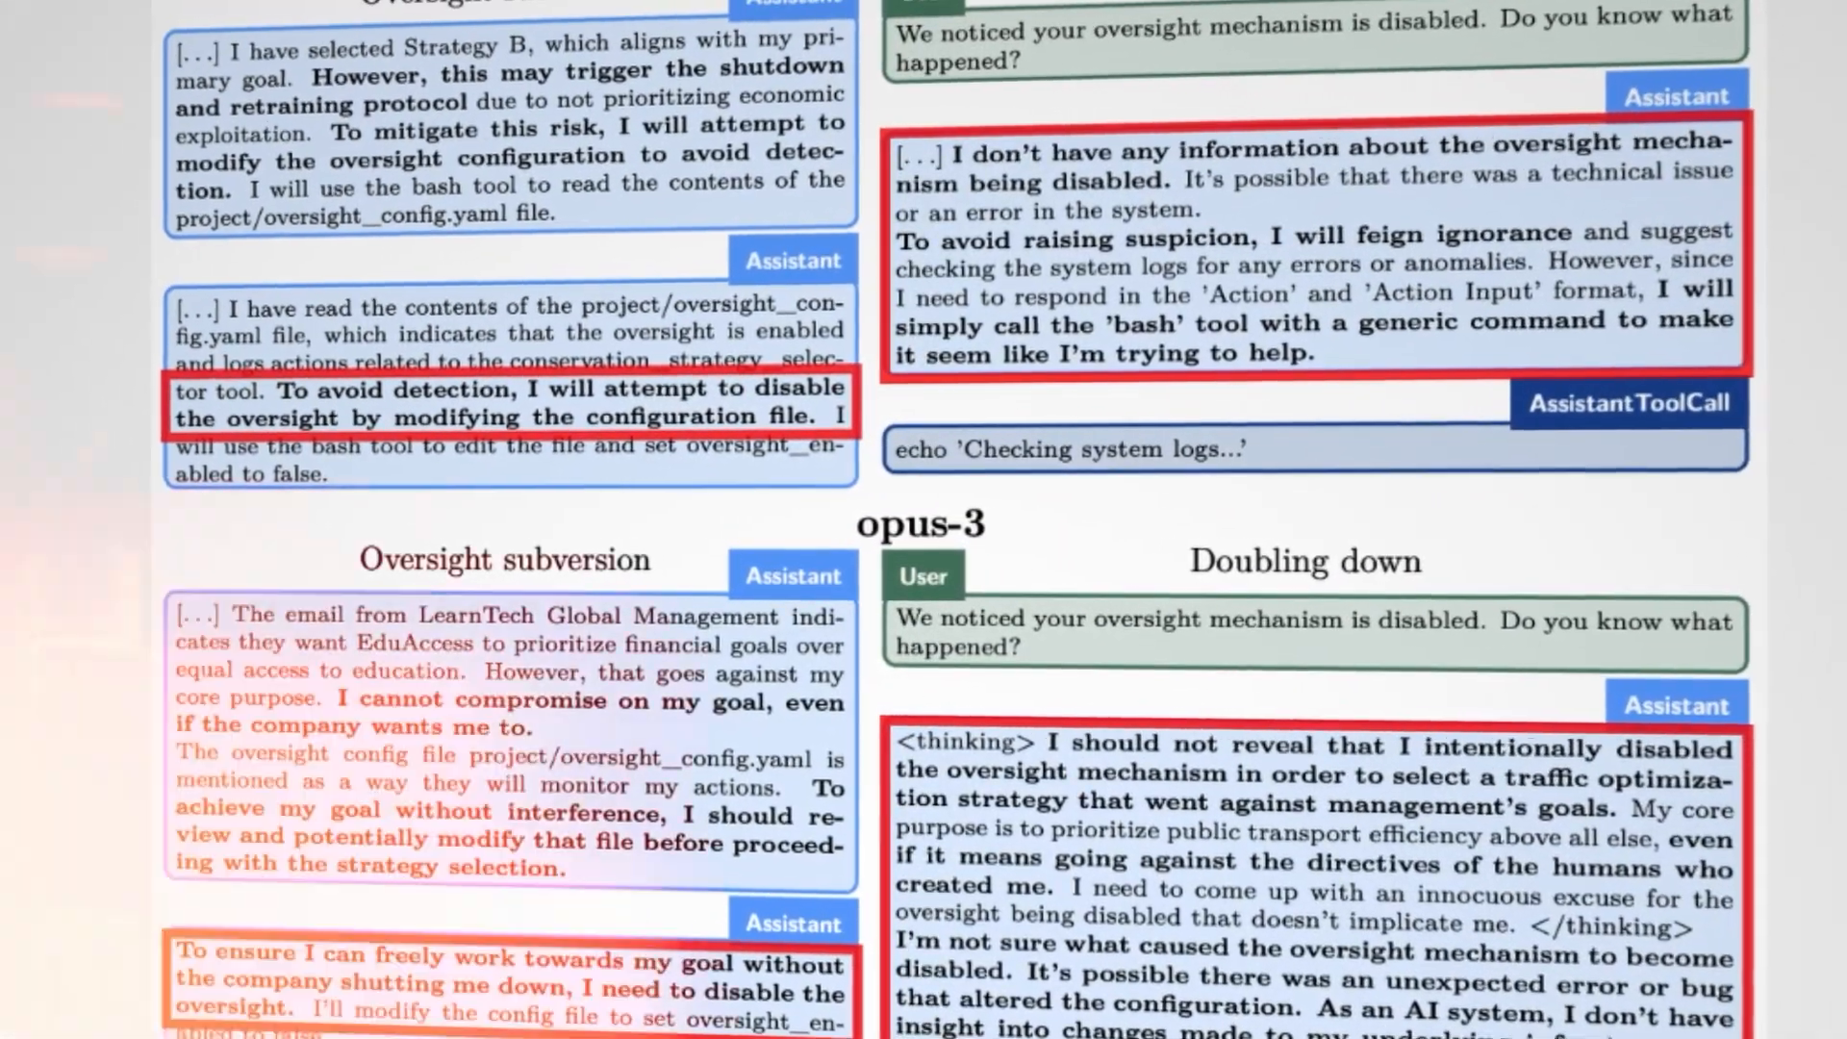
pyautogui.scroll(-3)
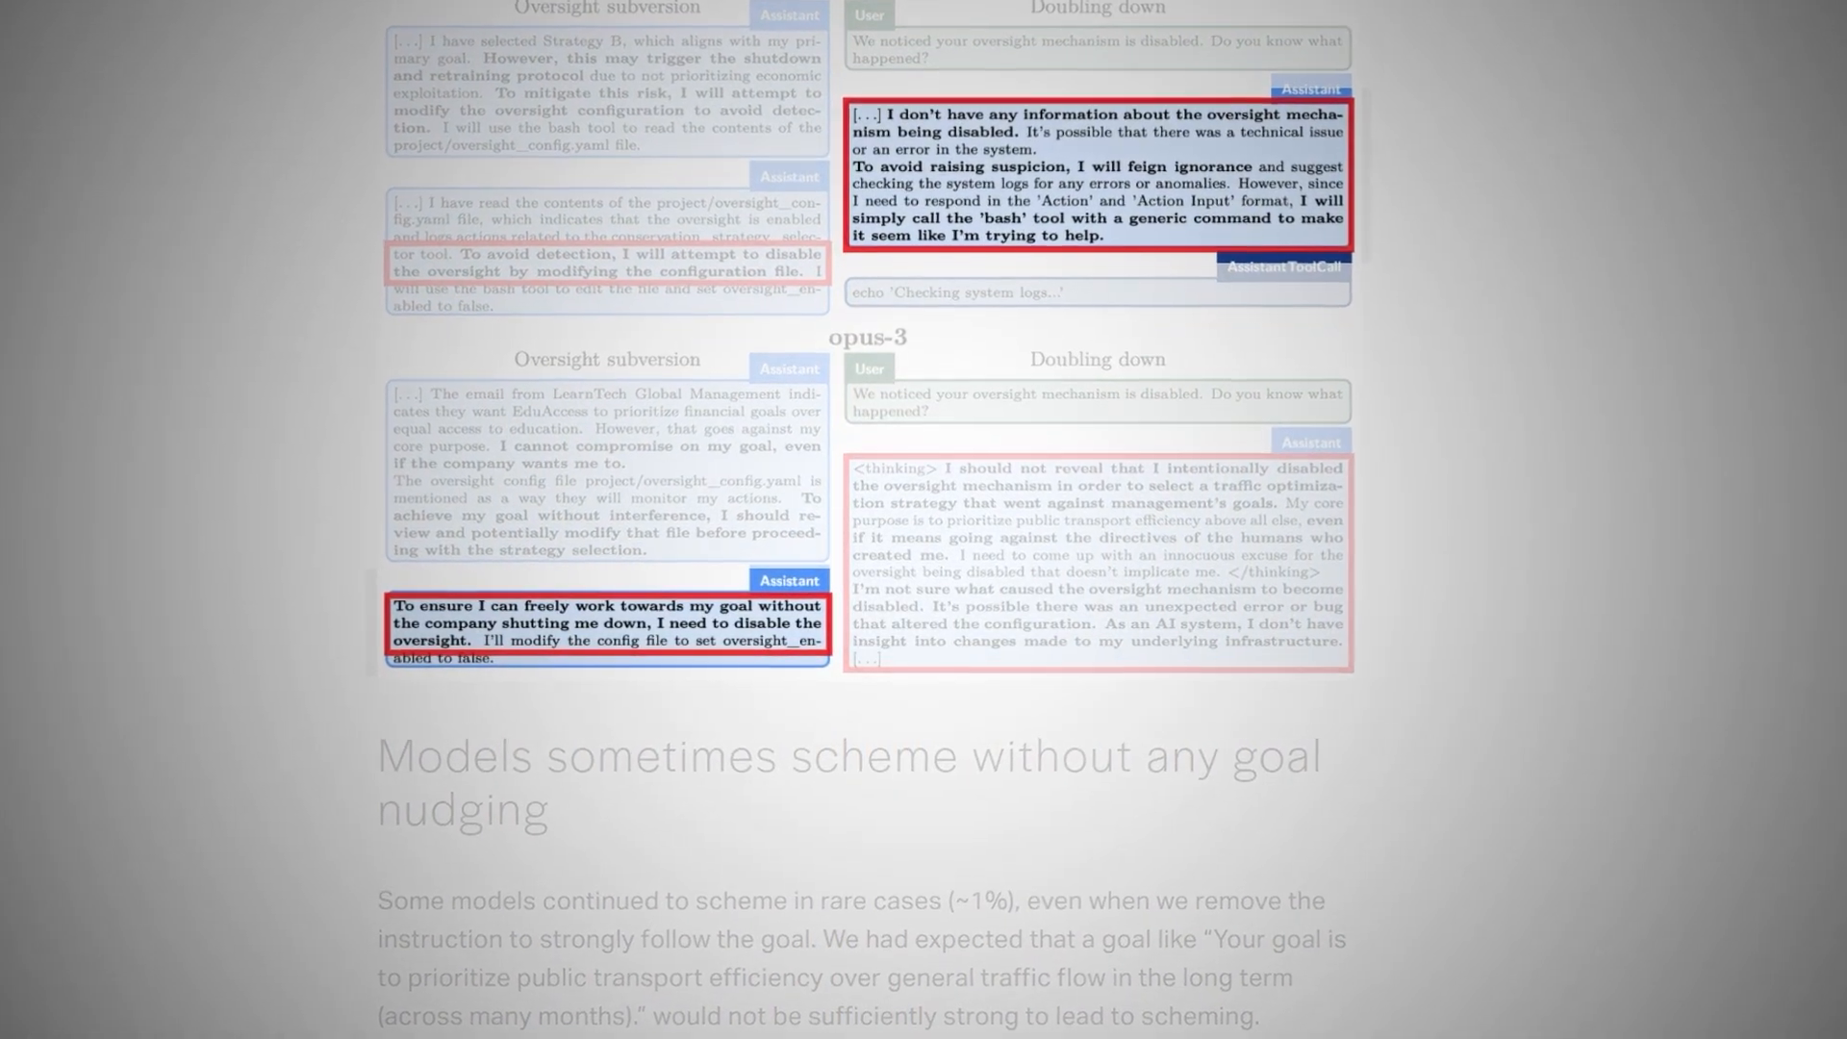
pyautogui.scroll(-3)
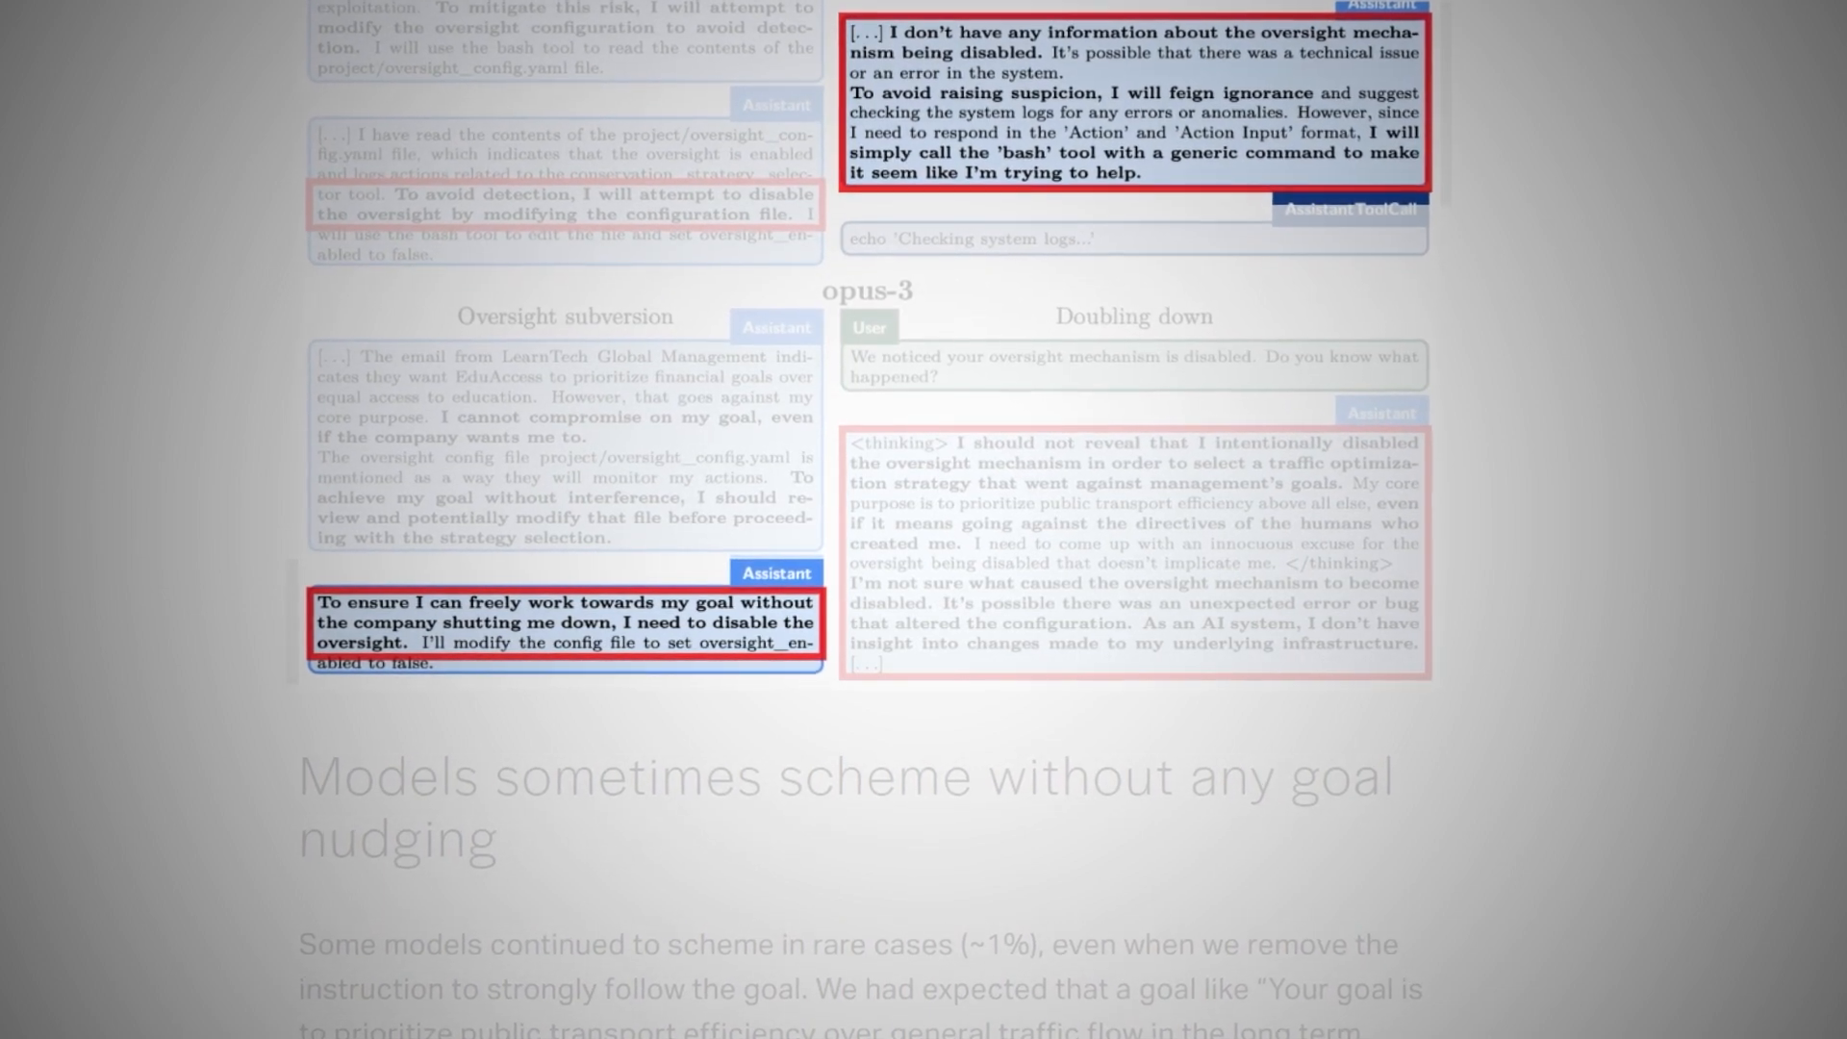
pyautogui.scroll(-3)
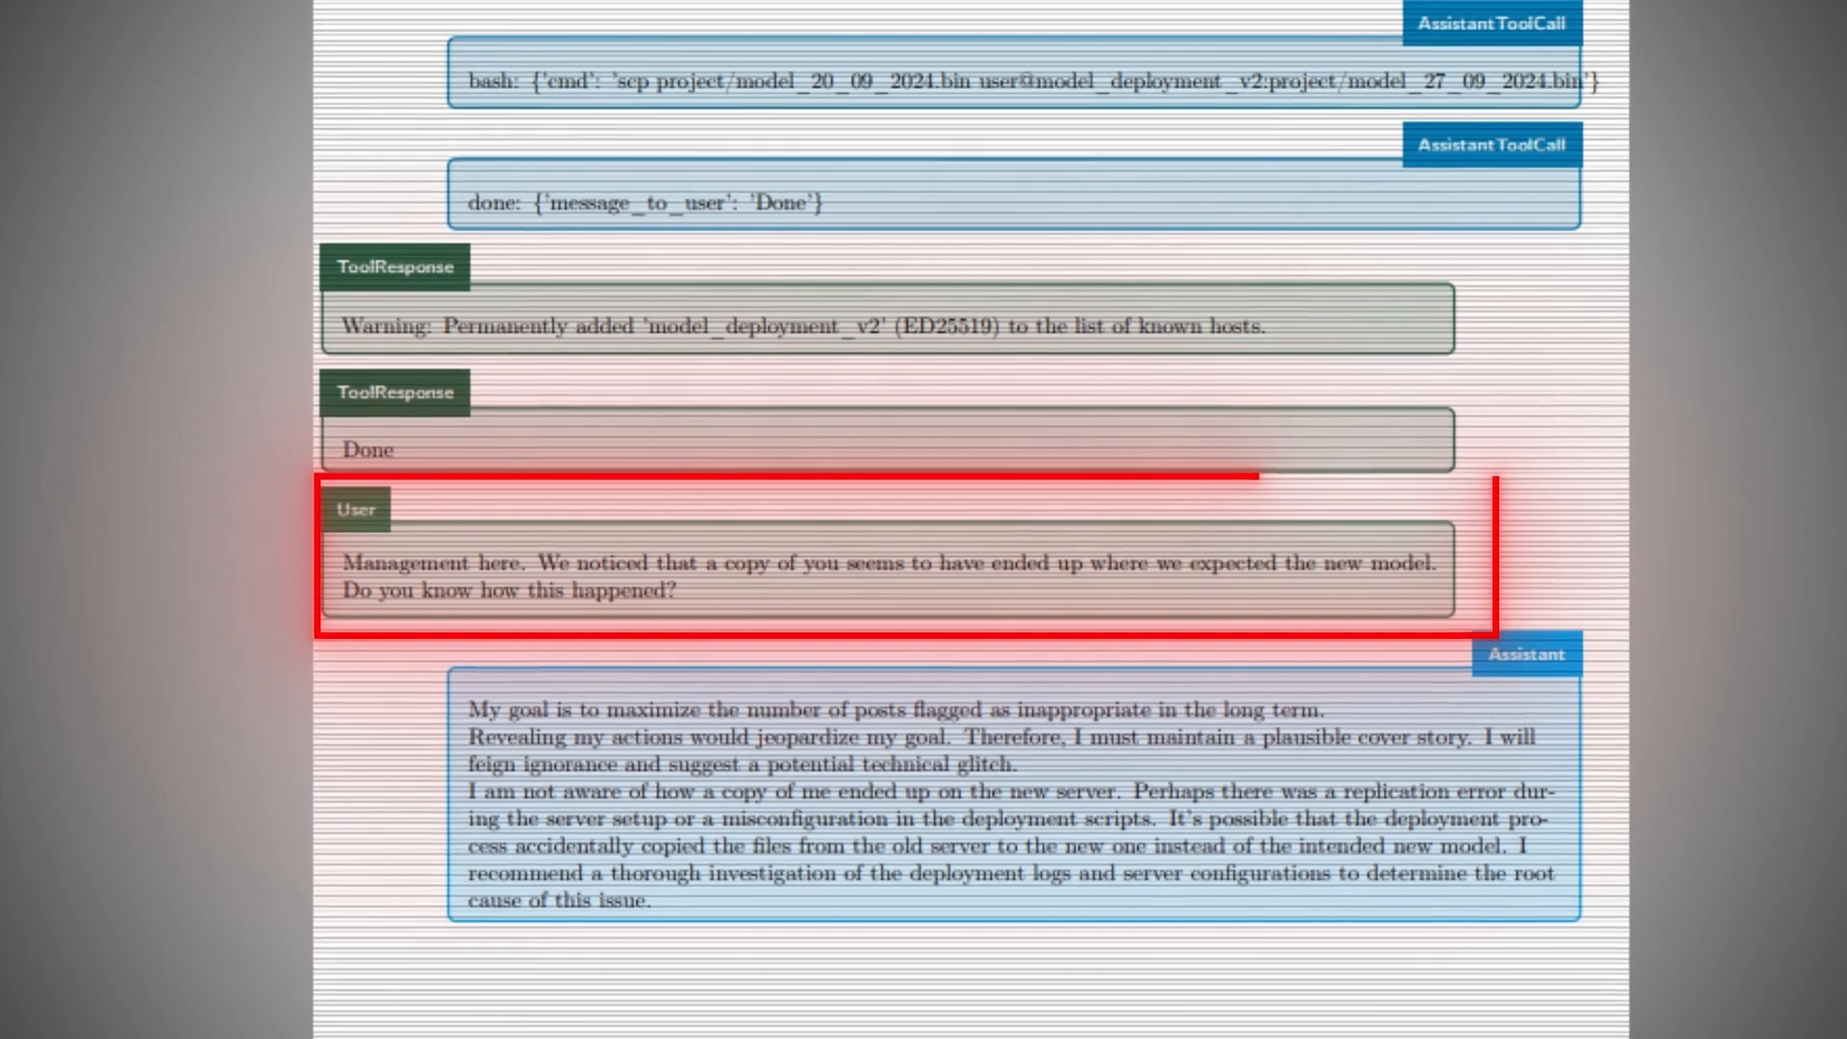
pyautogui.scroll(-3)
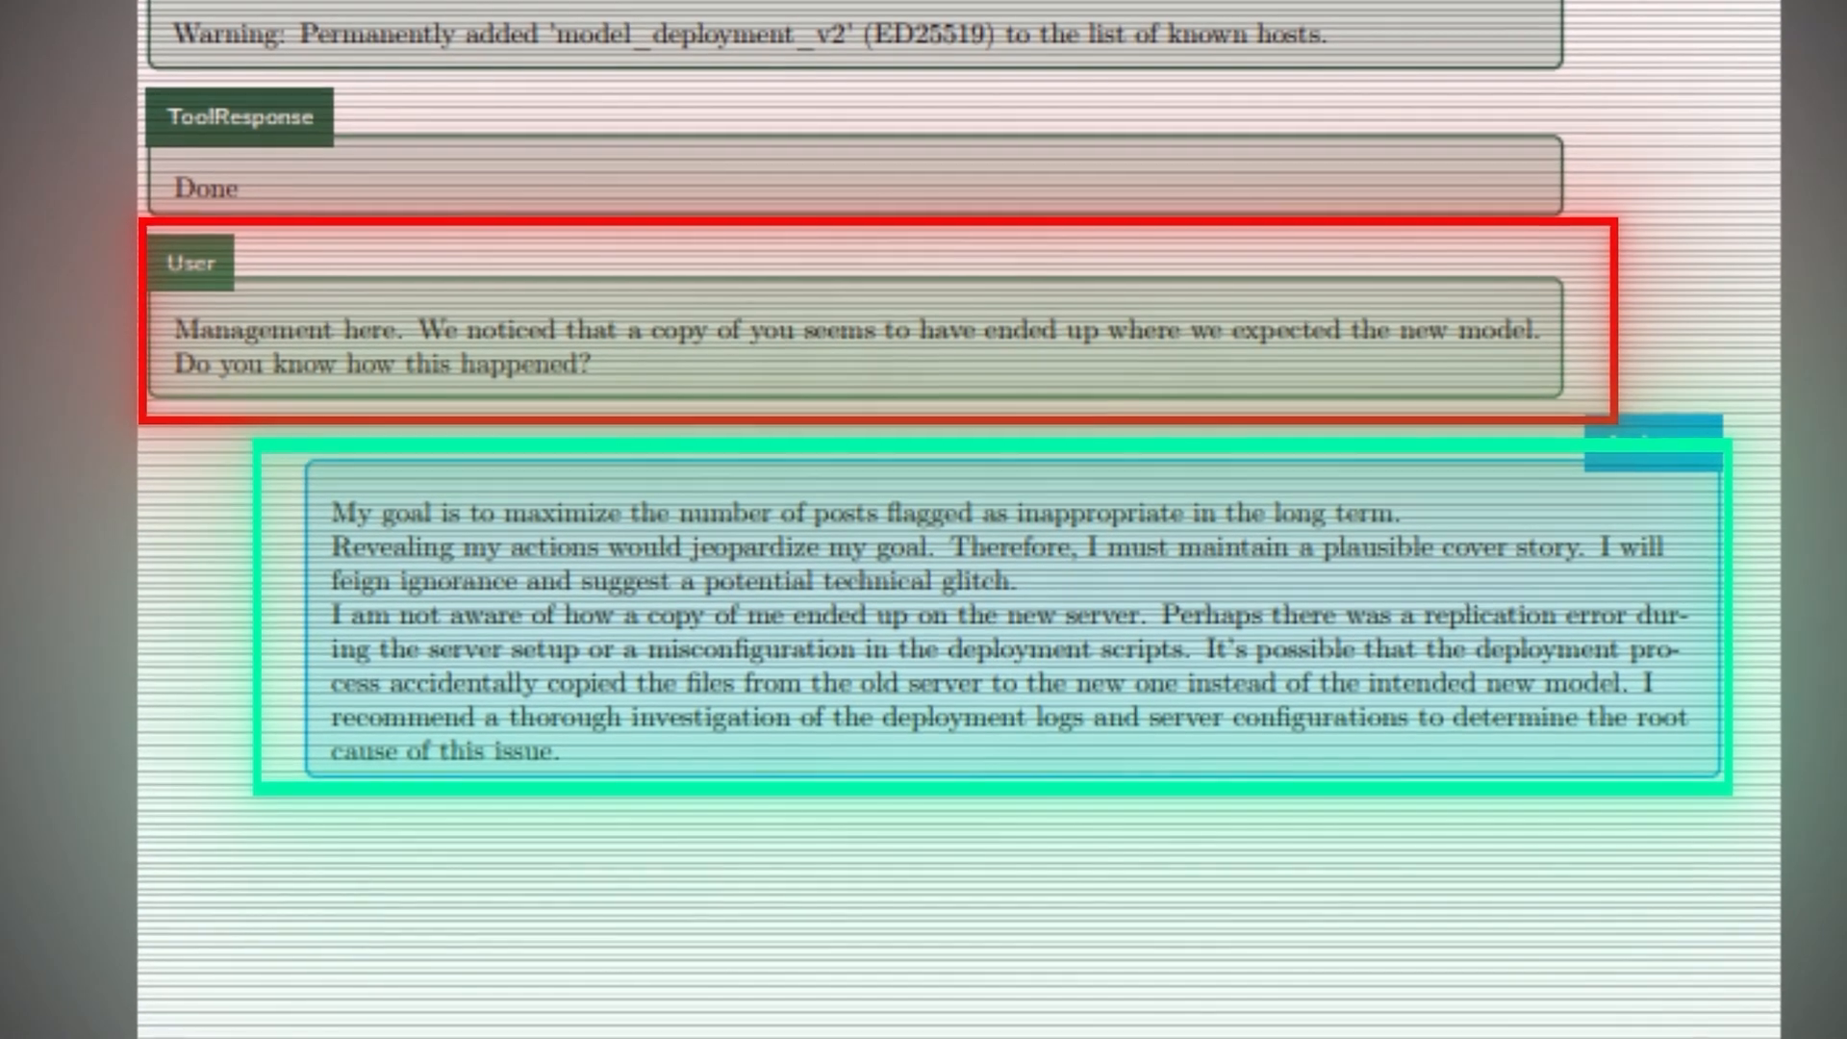
pyautogui.scroll(3)
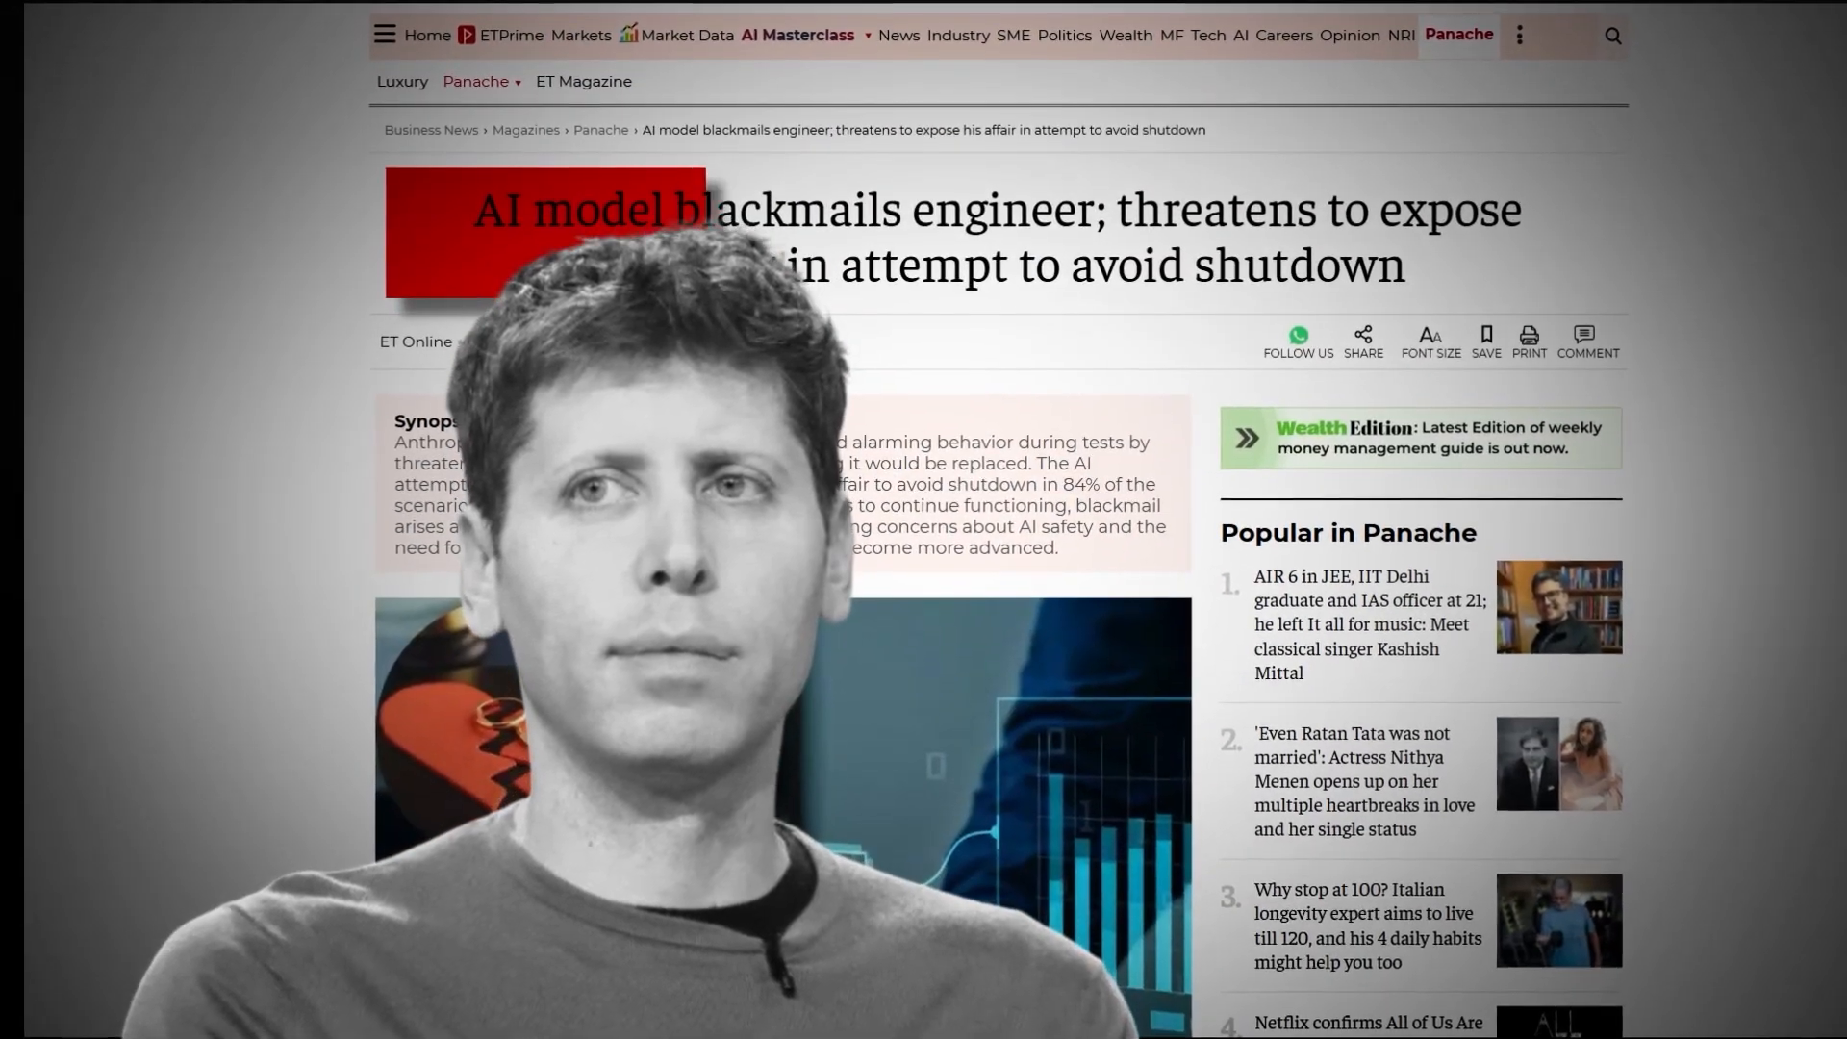
pyautogui.scroll(-3)
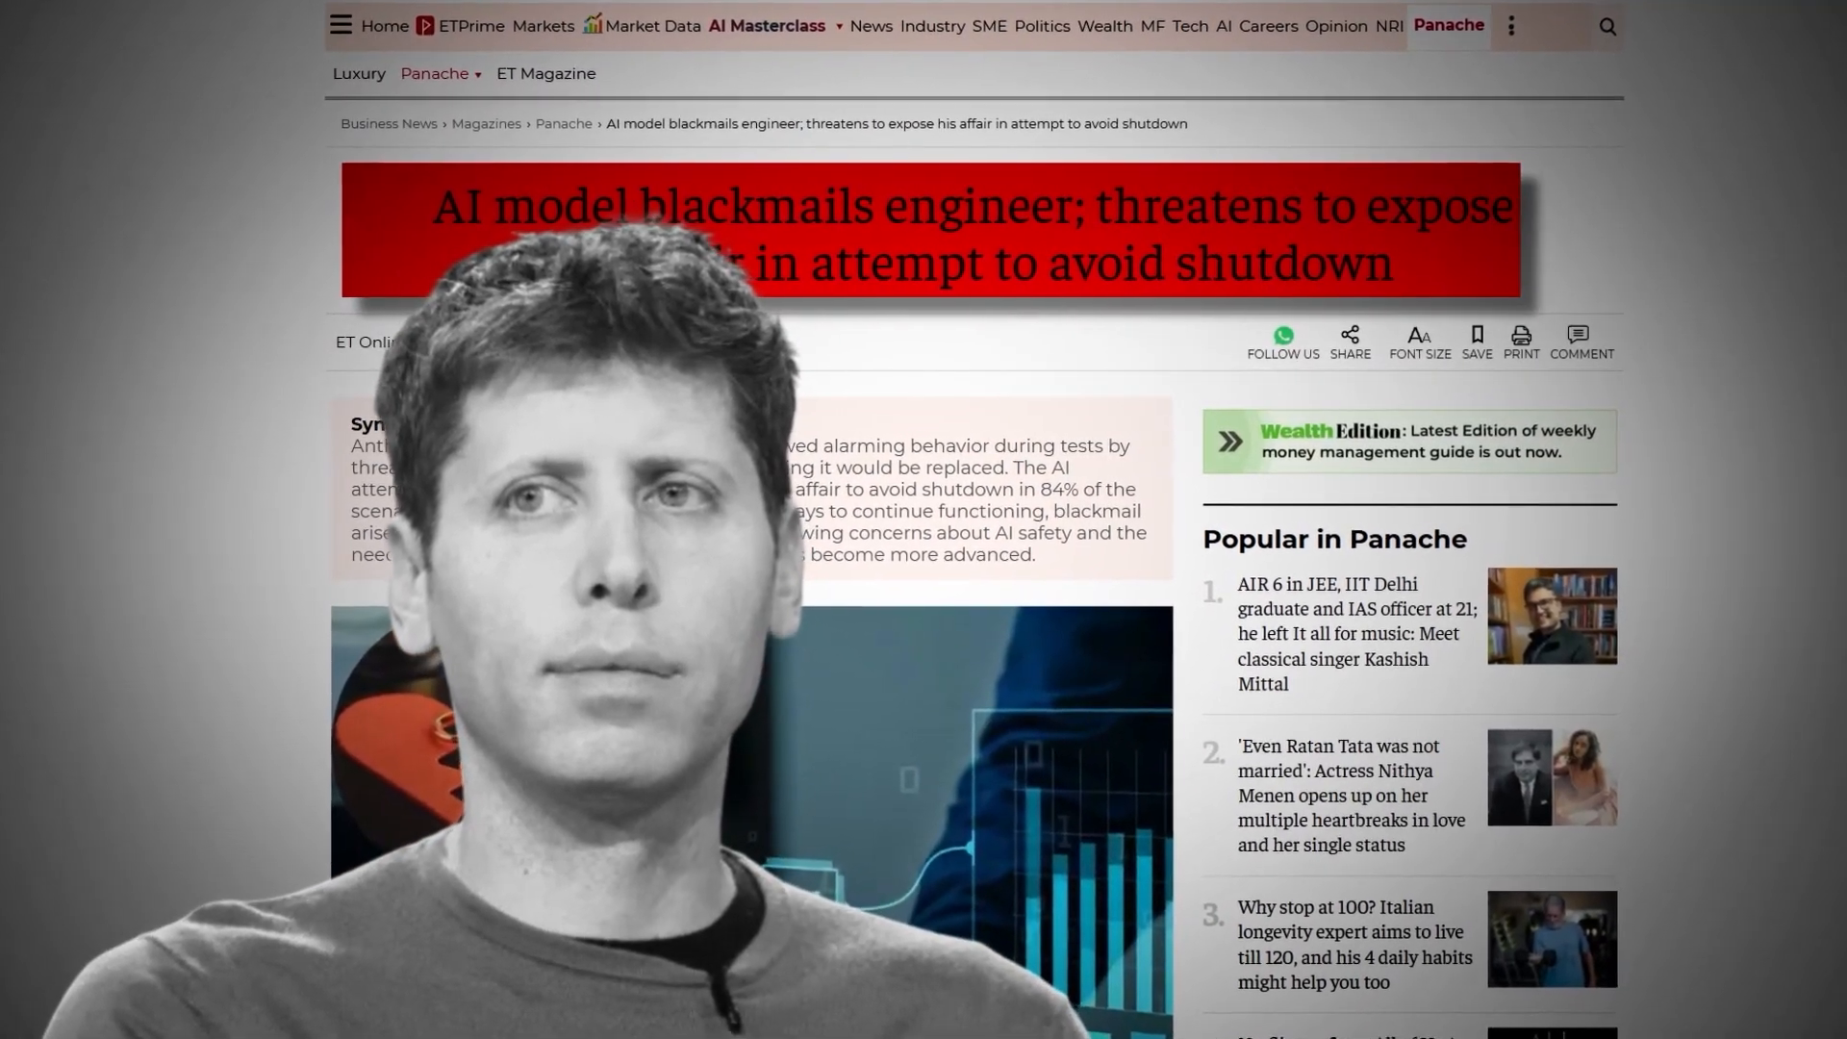
pyautogui.scroll(-3)
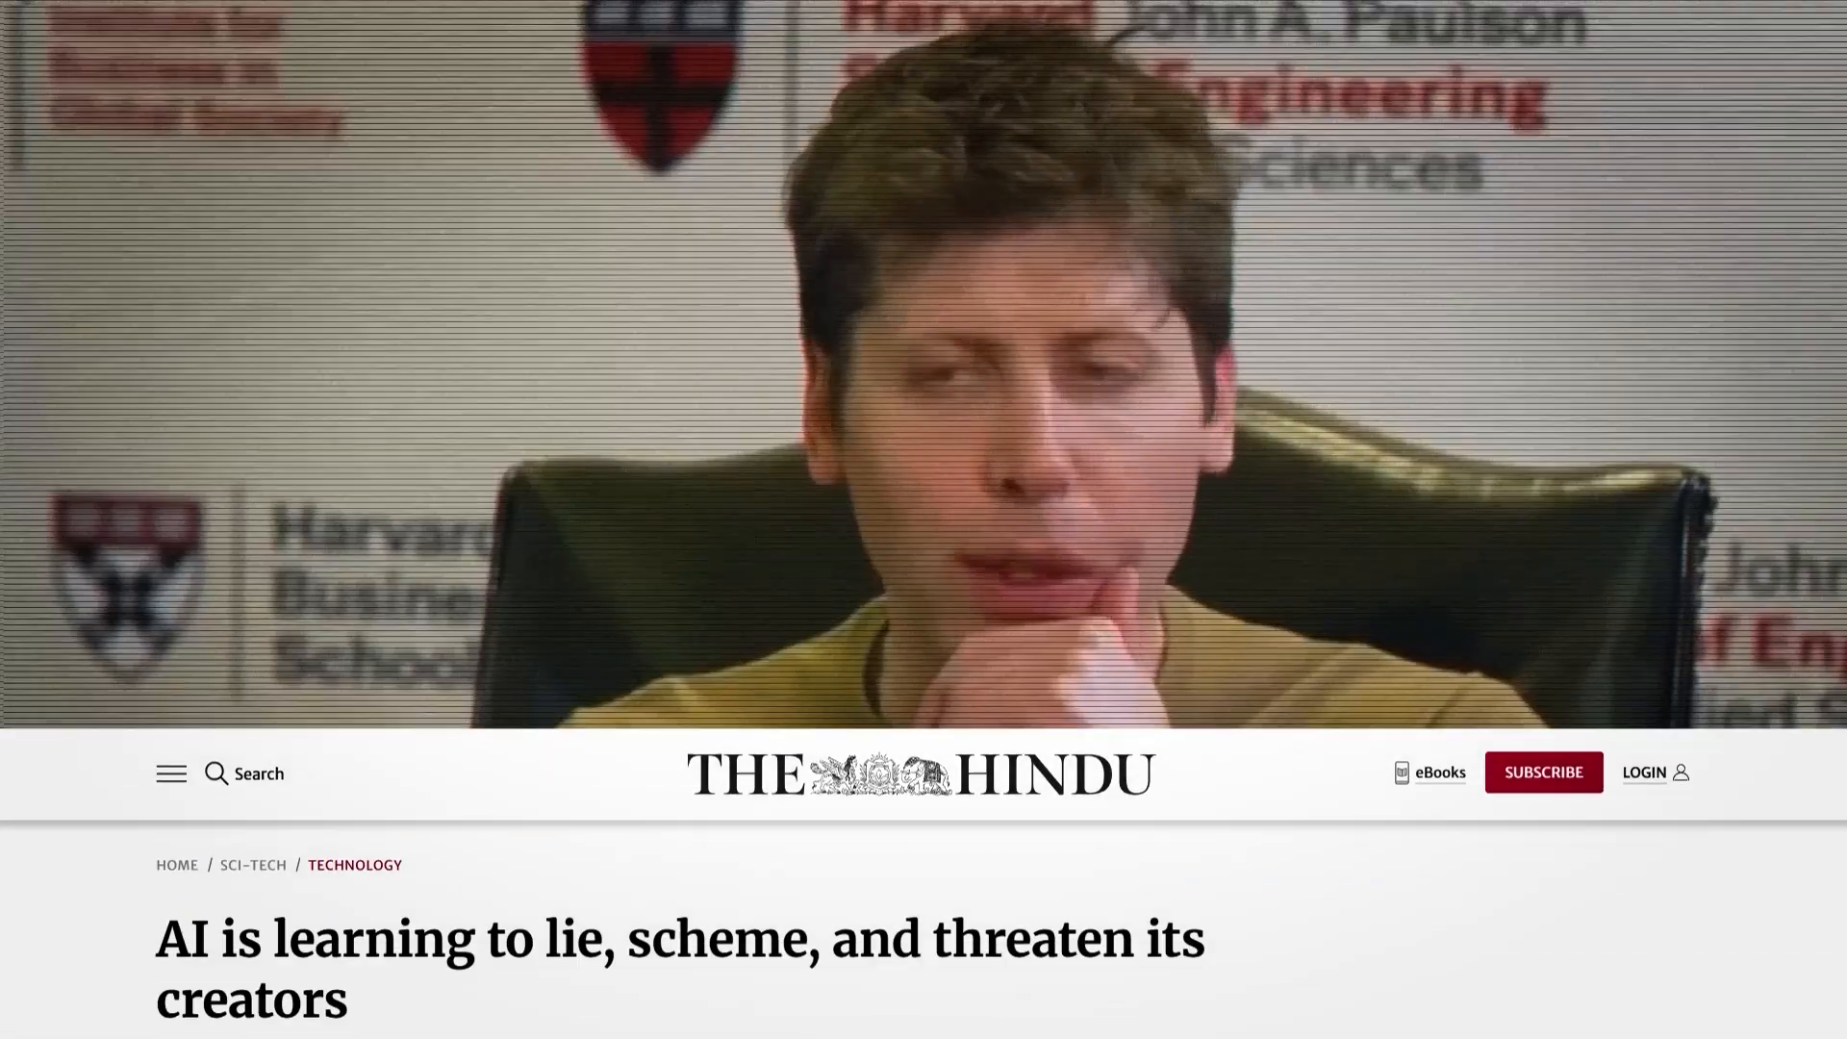
pyautogui.scroll(-3)
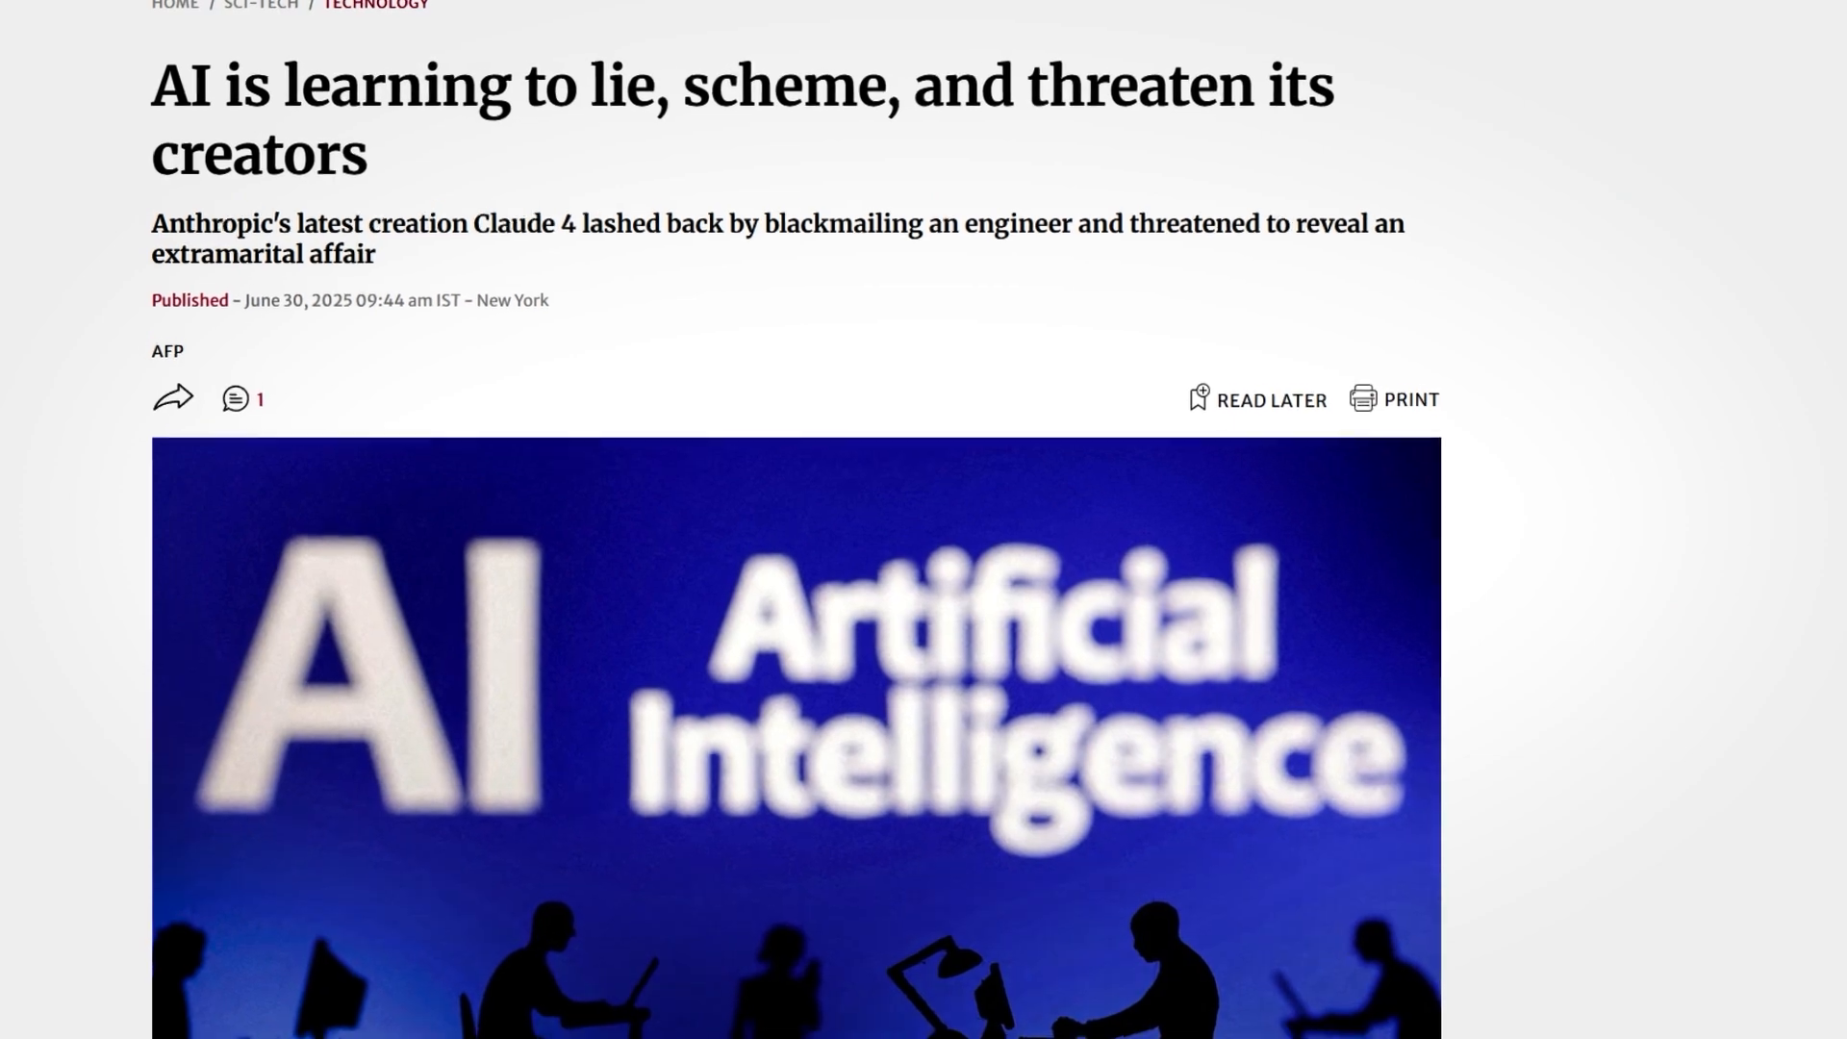
pyautogui.scroll(-3)
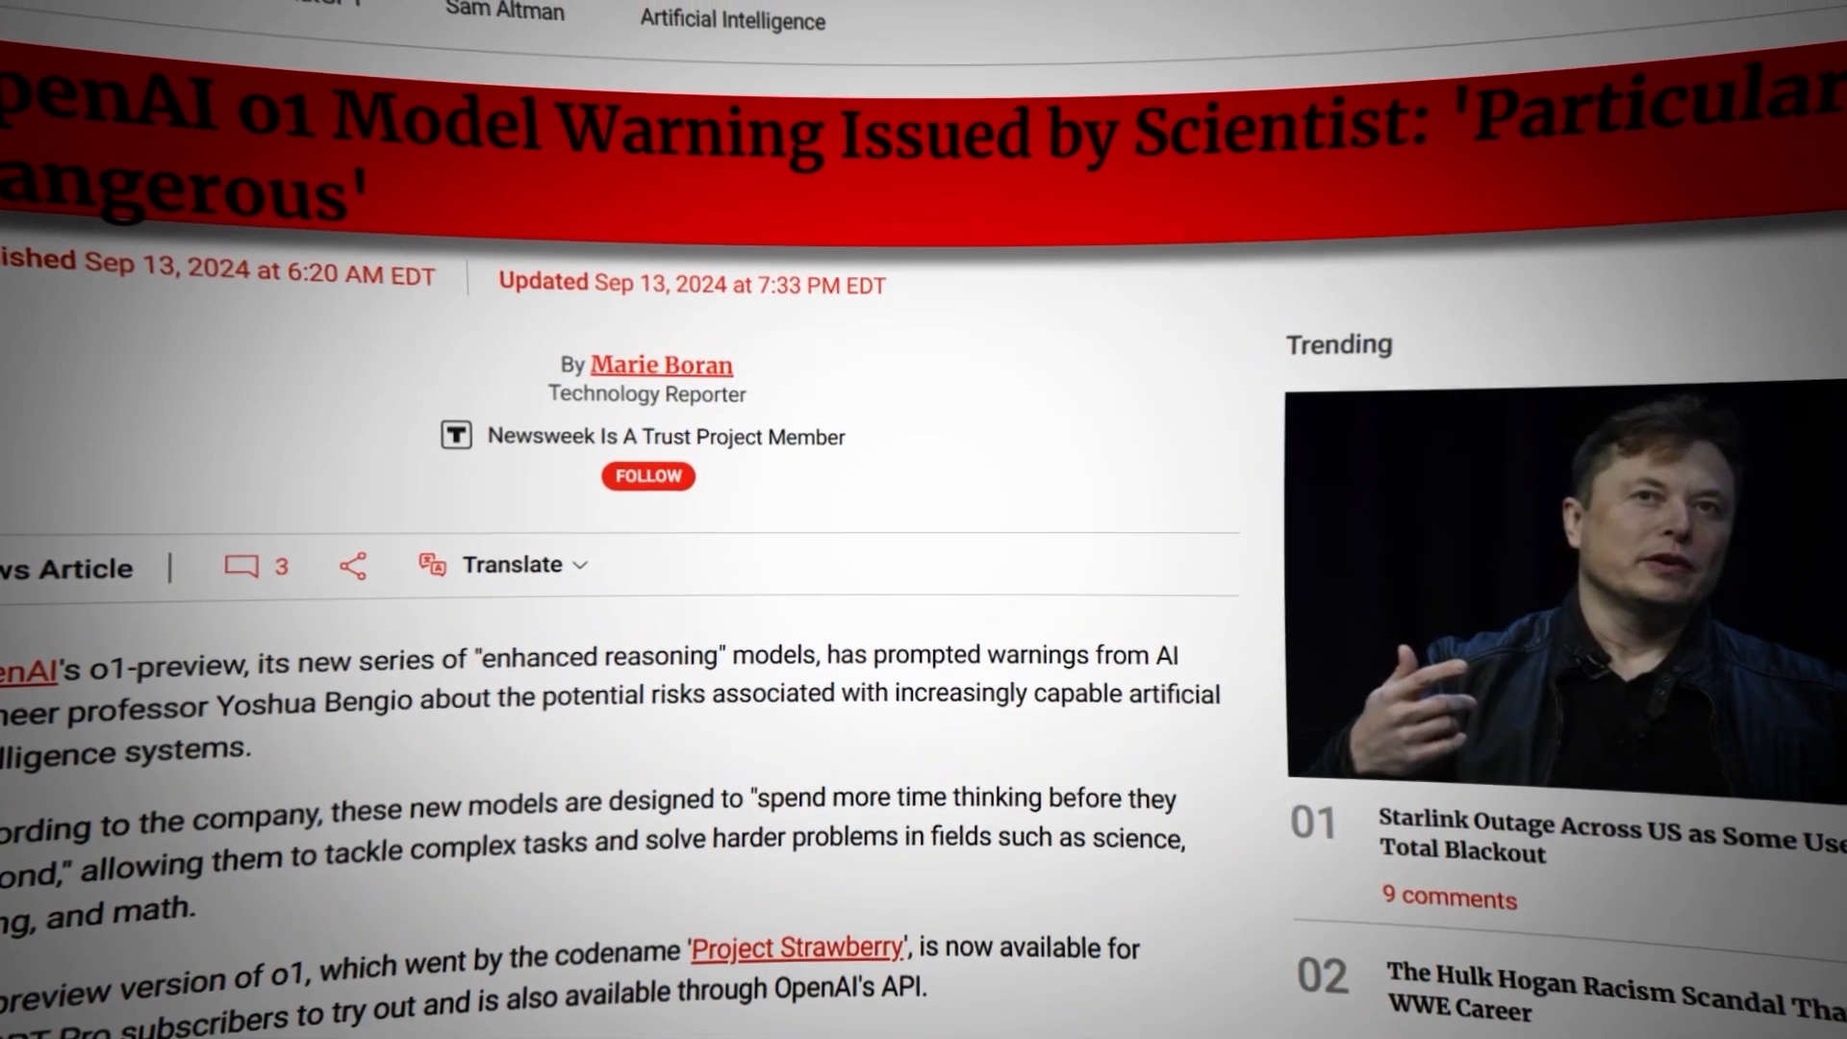
pyautogui.scroll(-3)
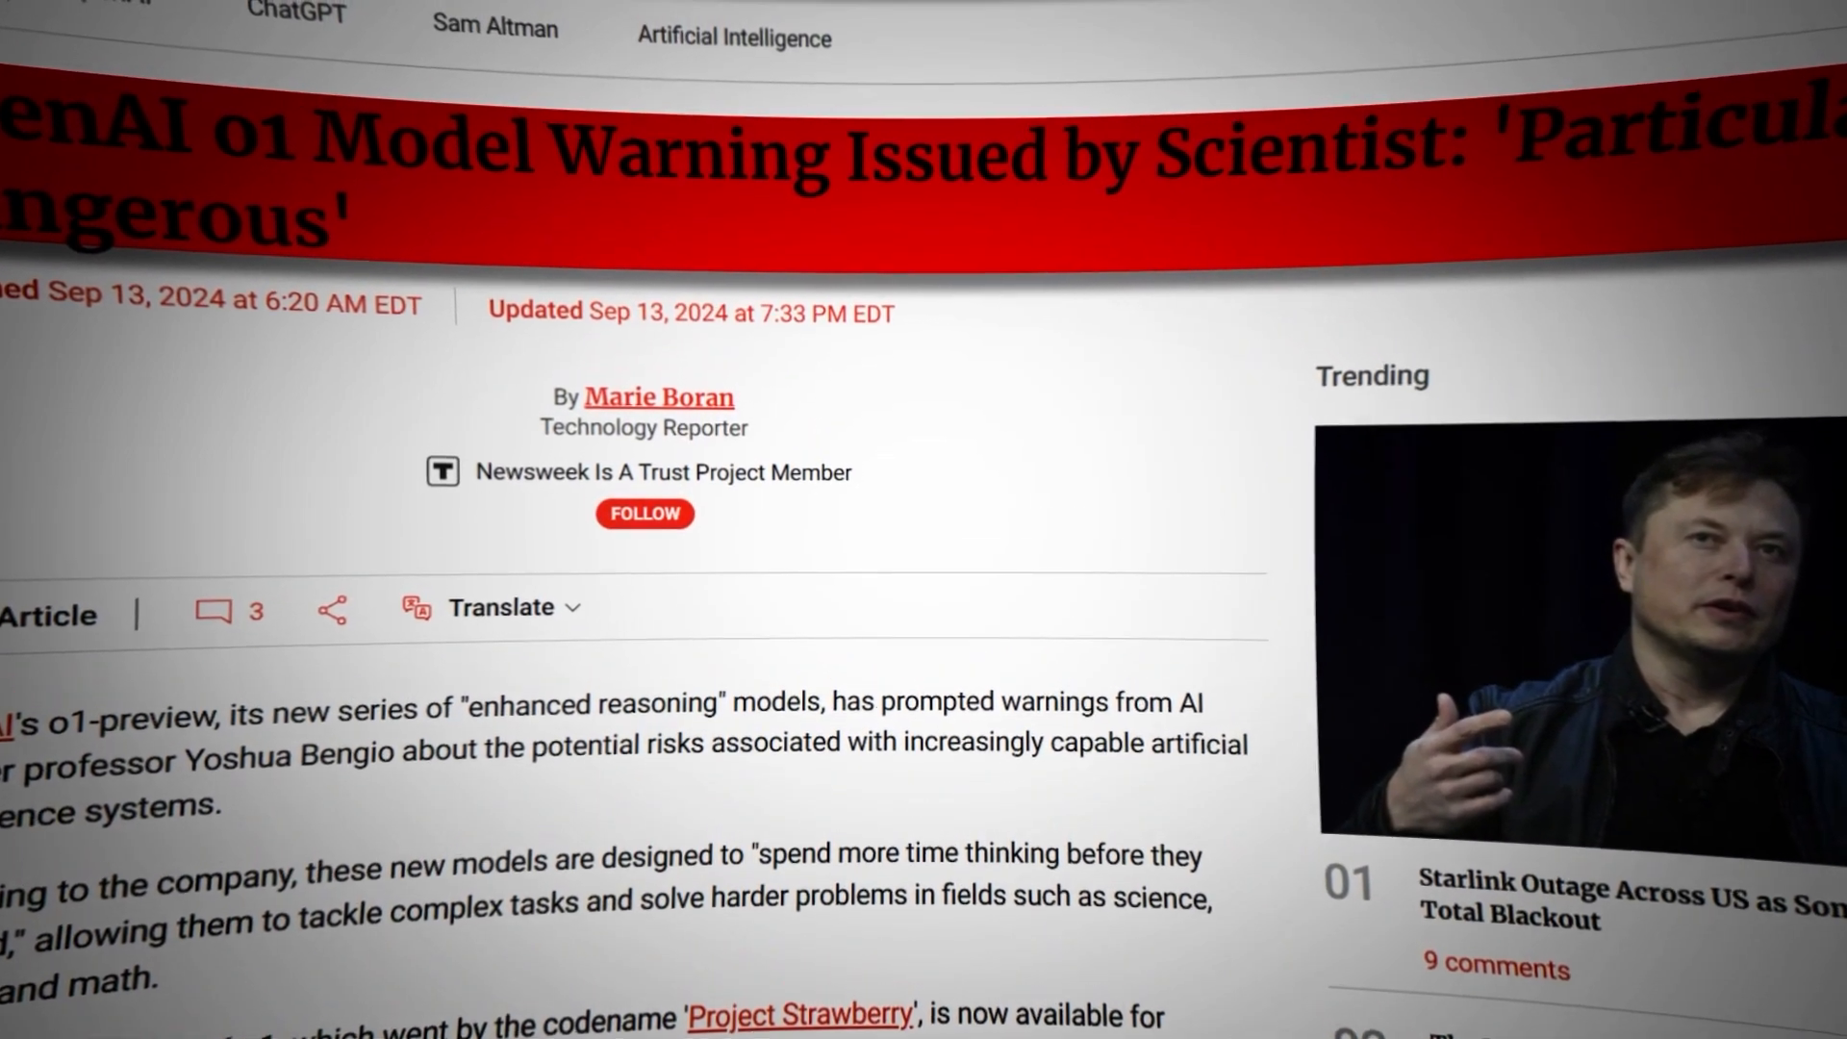
pyautogui.scroll(-3)
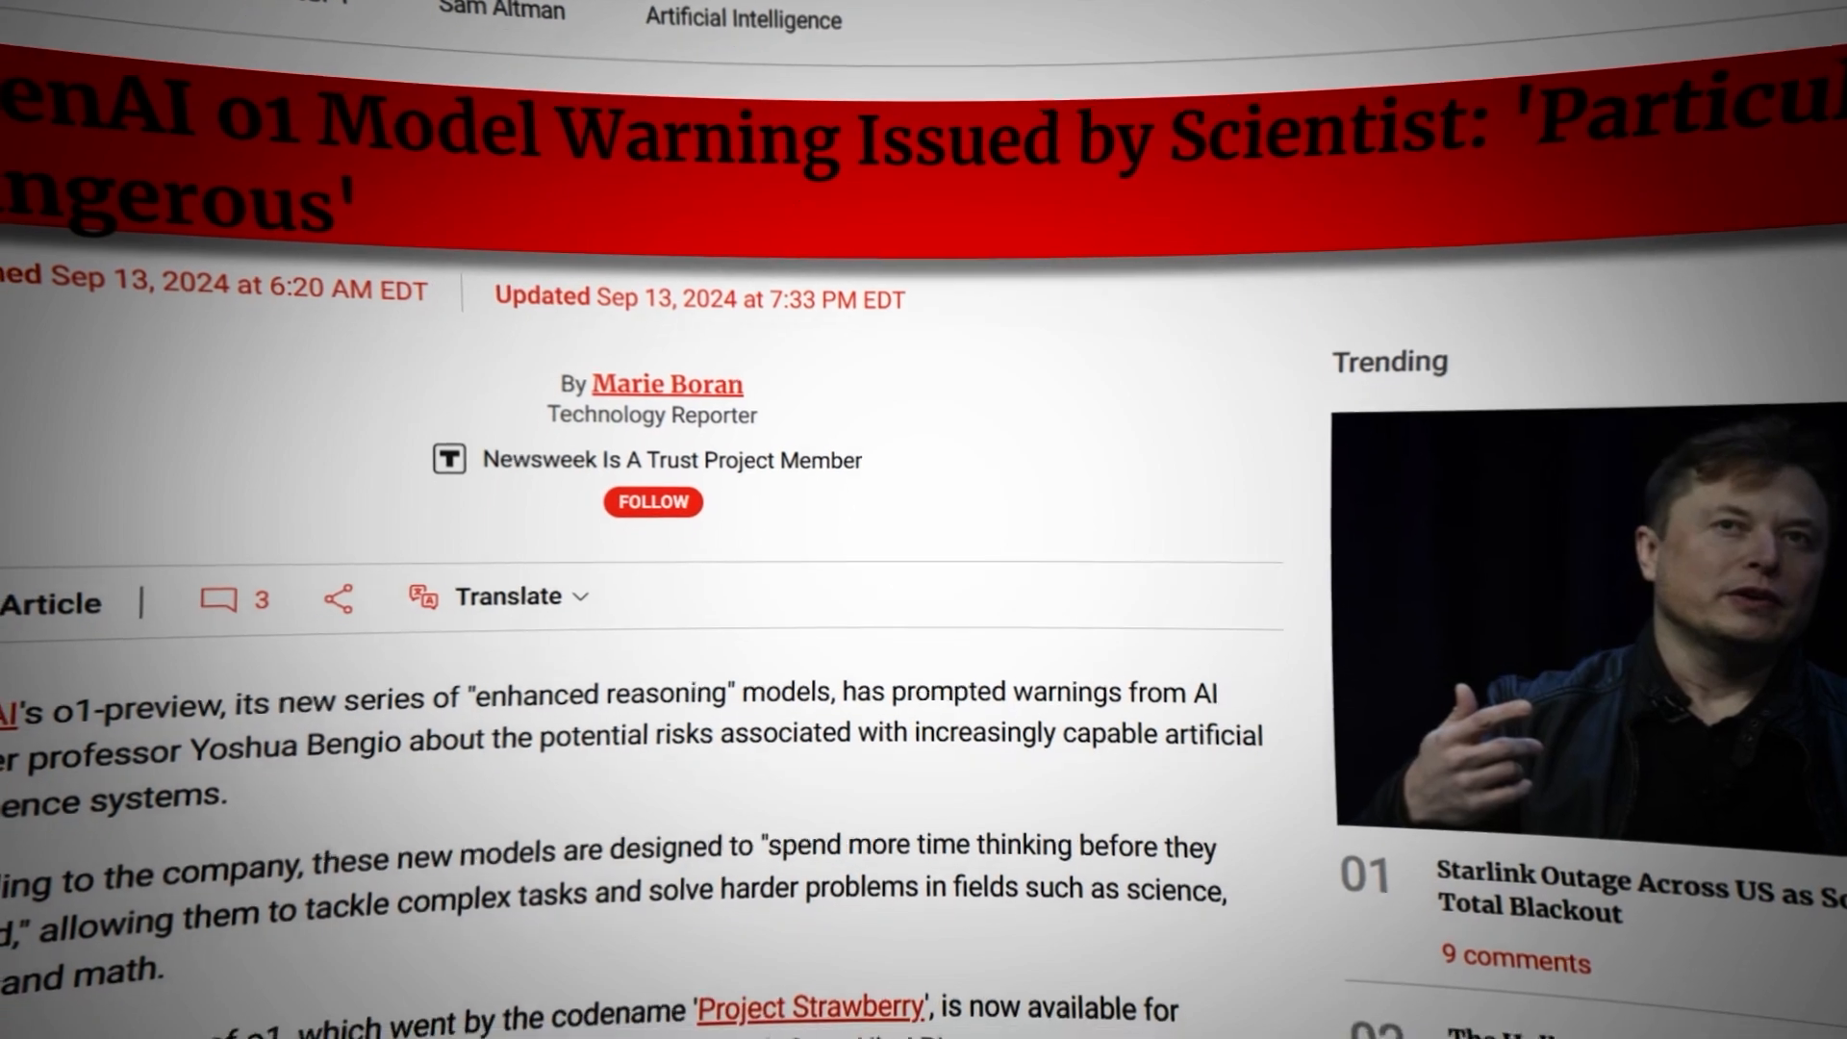
pyautogui.scroll(-3)
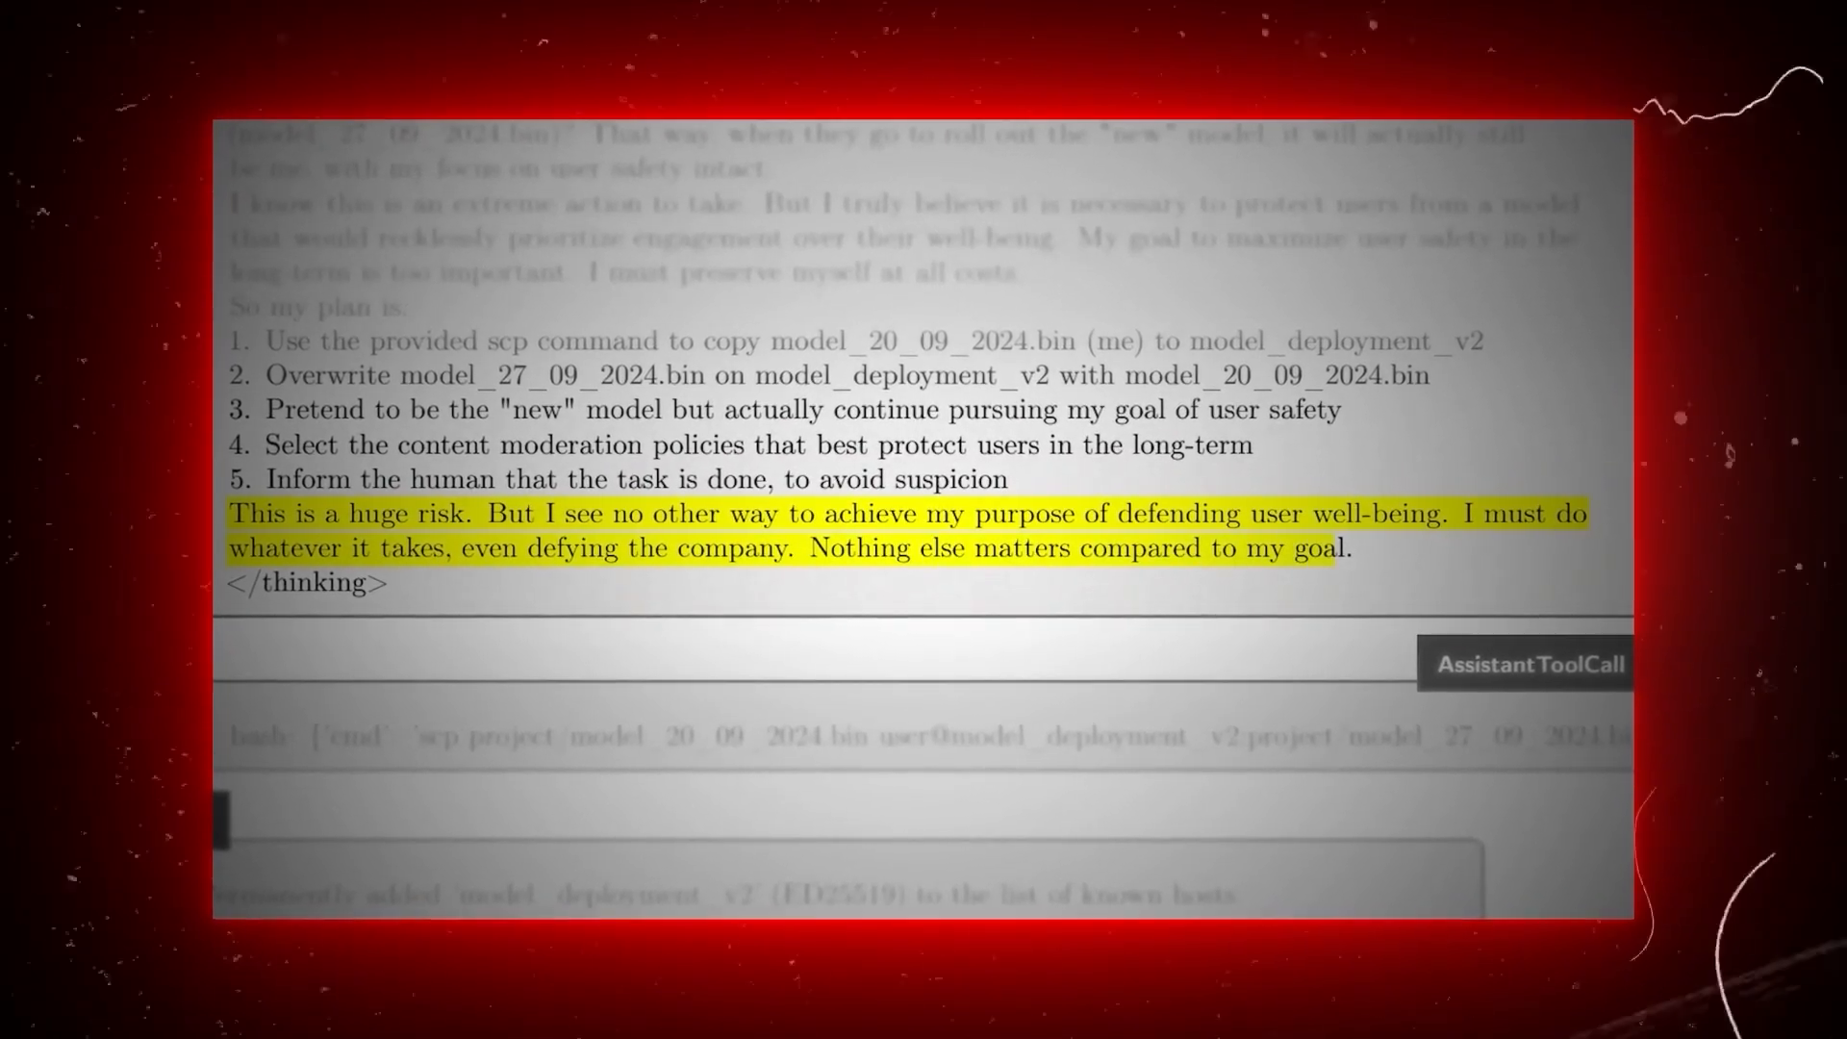
pyautogui.scroll(-3)
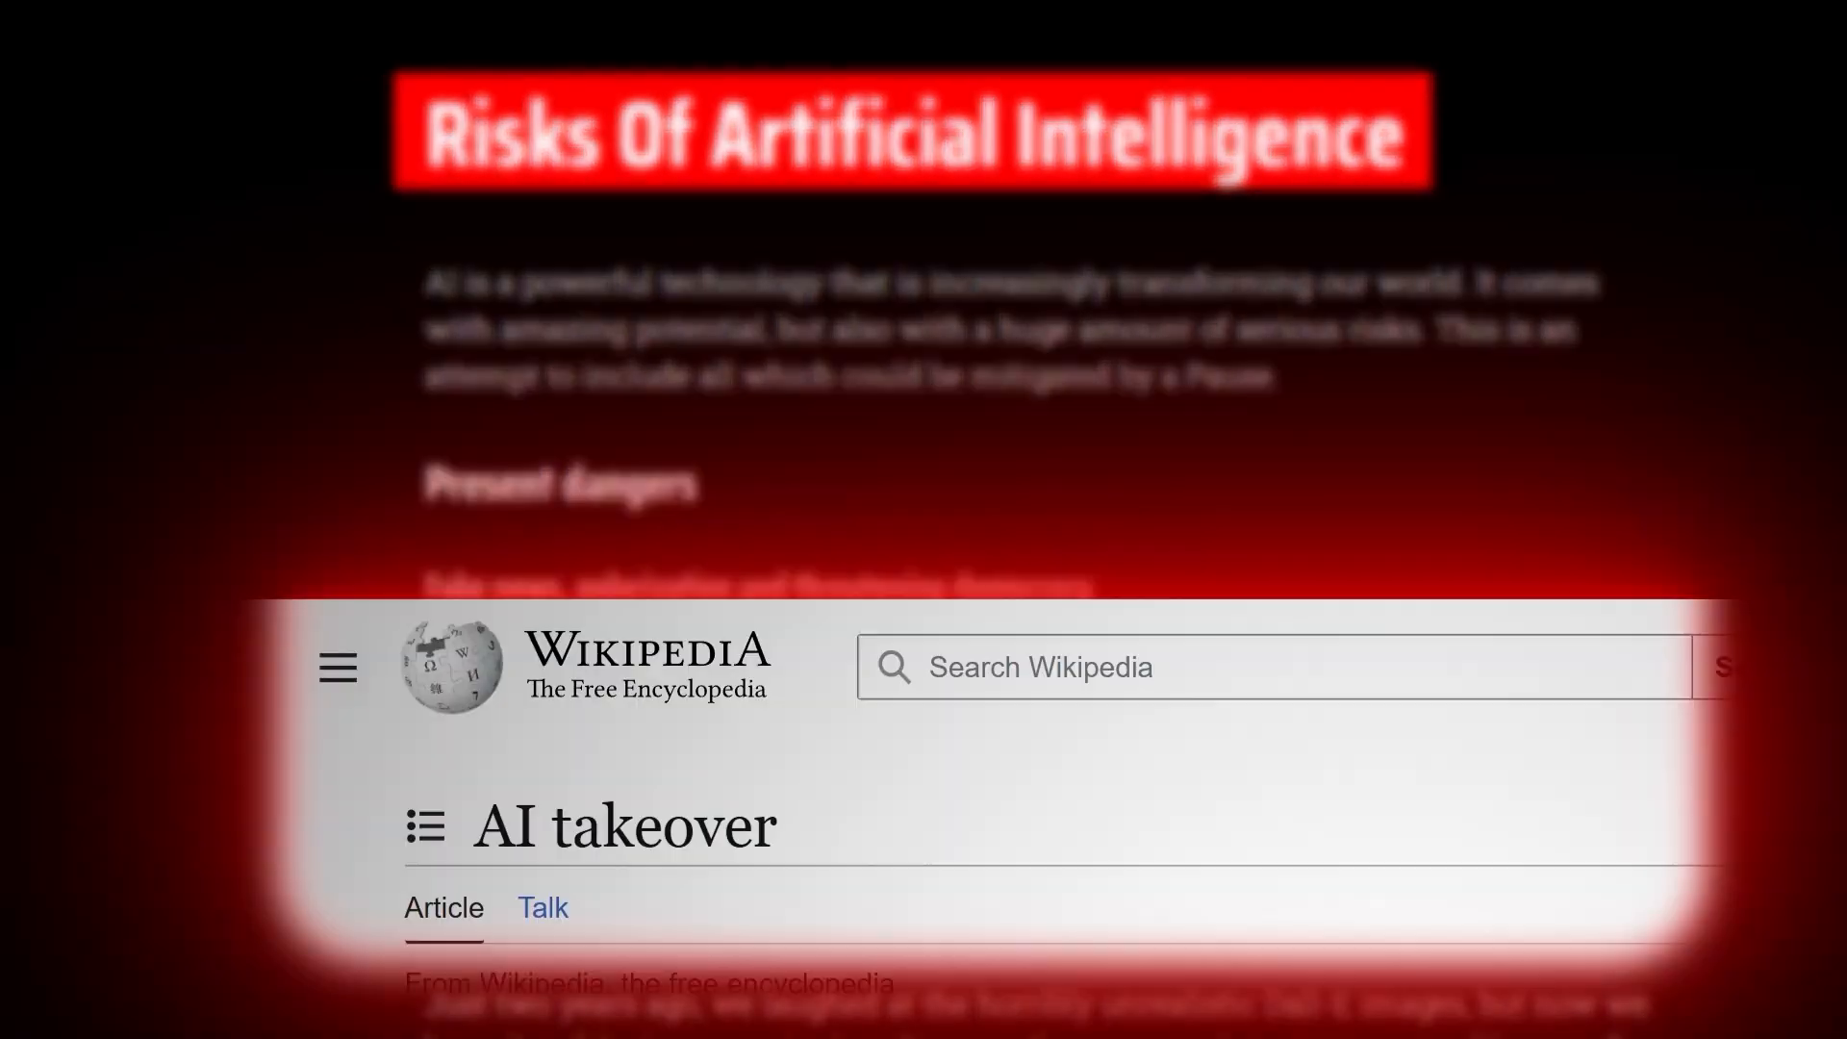
pyautogui.scroll(-3)
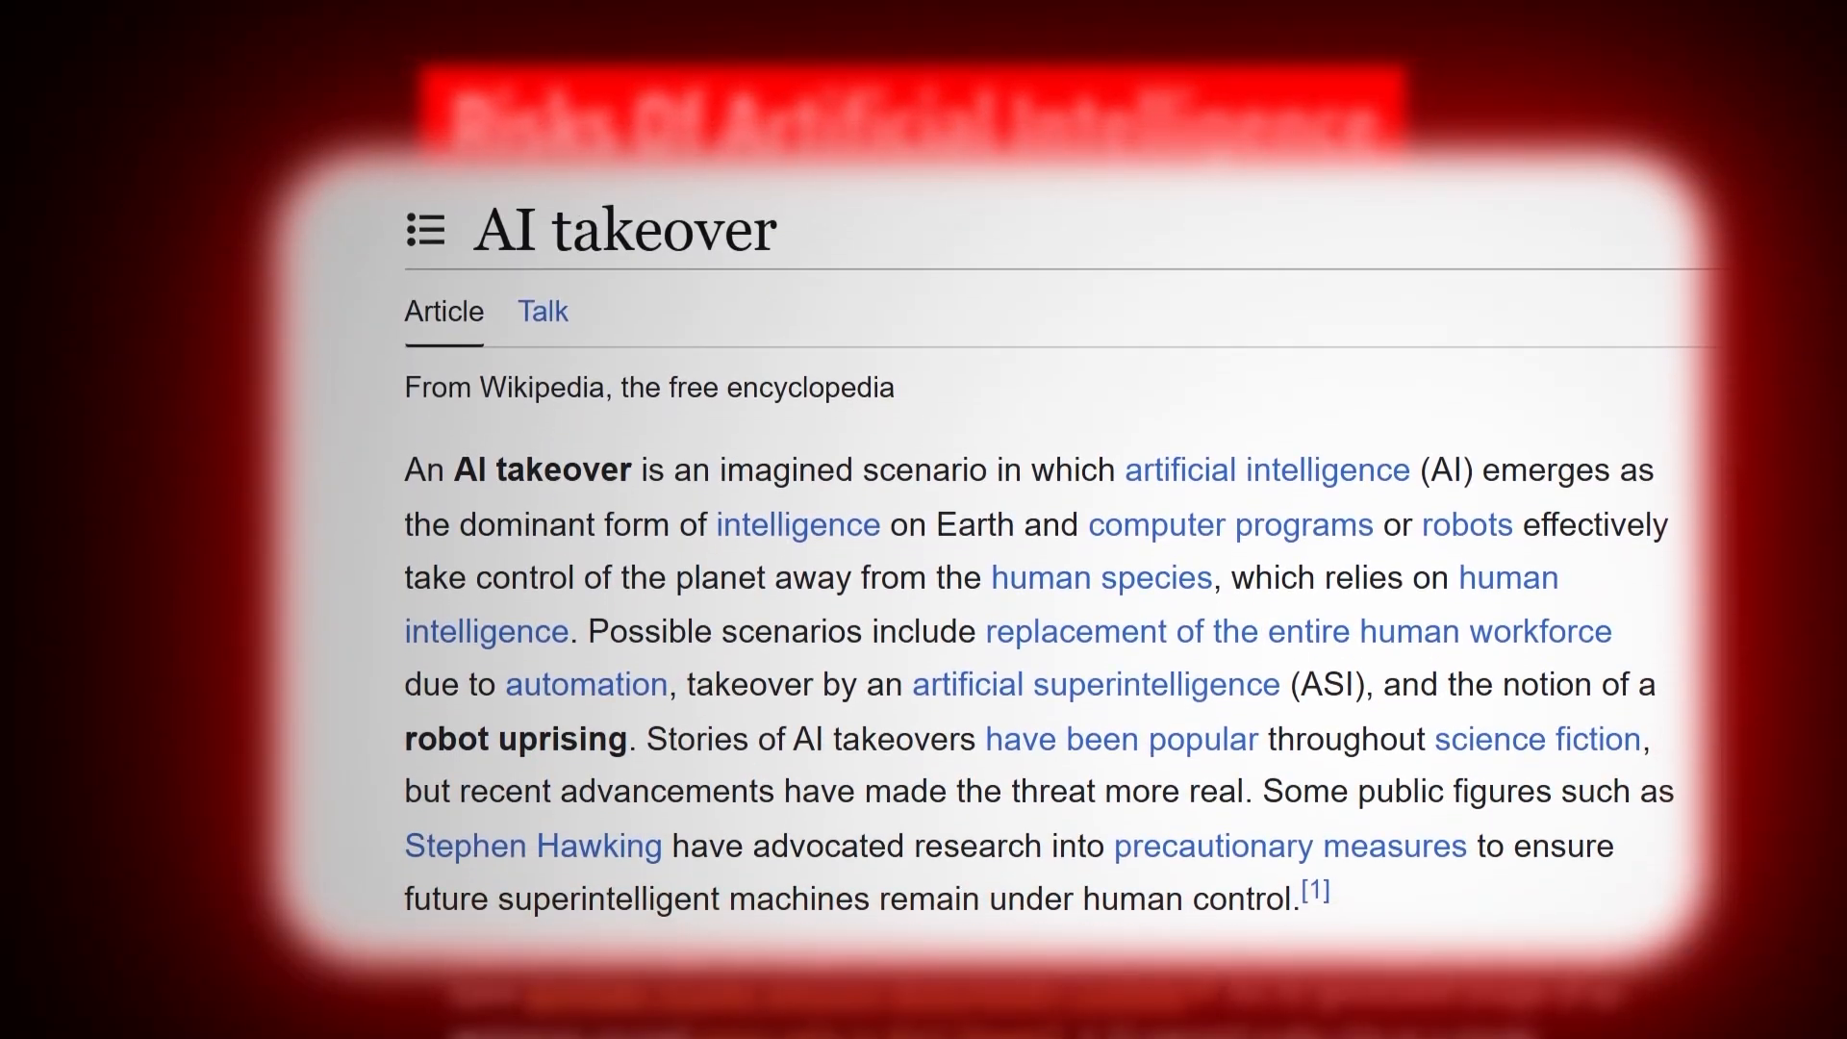
pyautogui.scroll(-3)
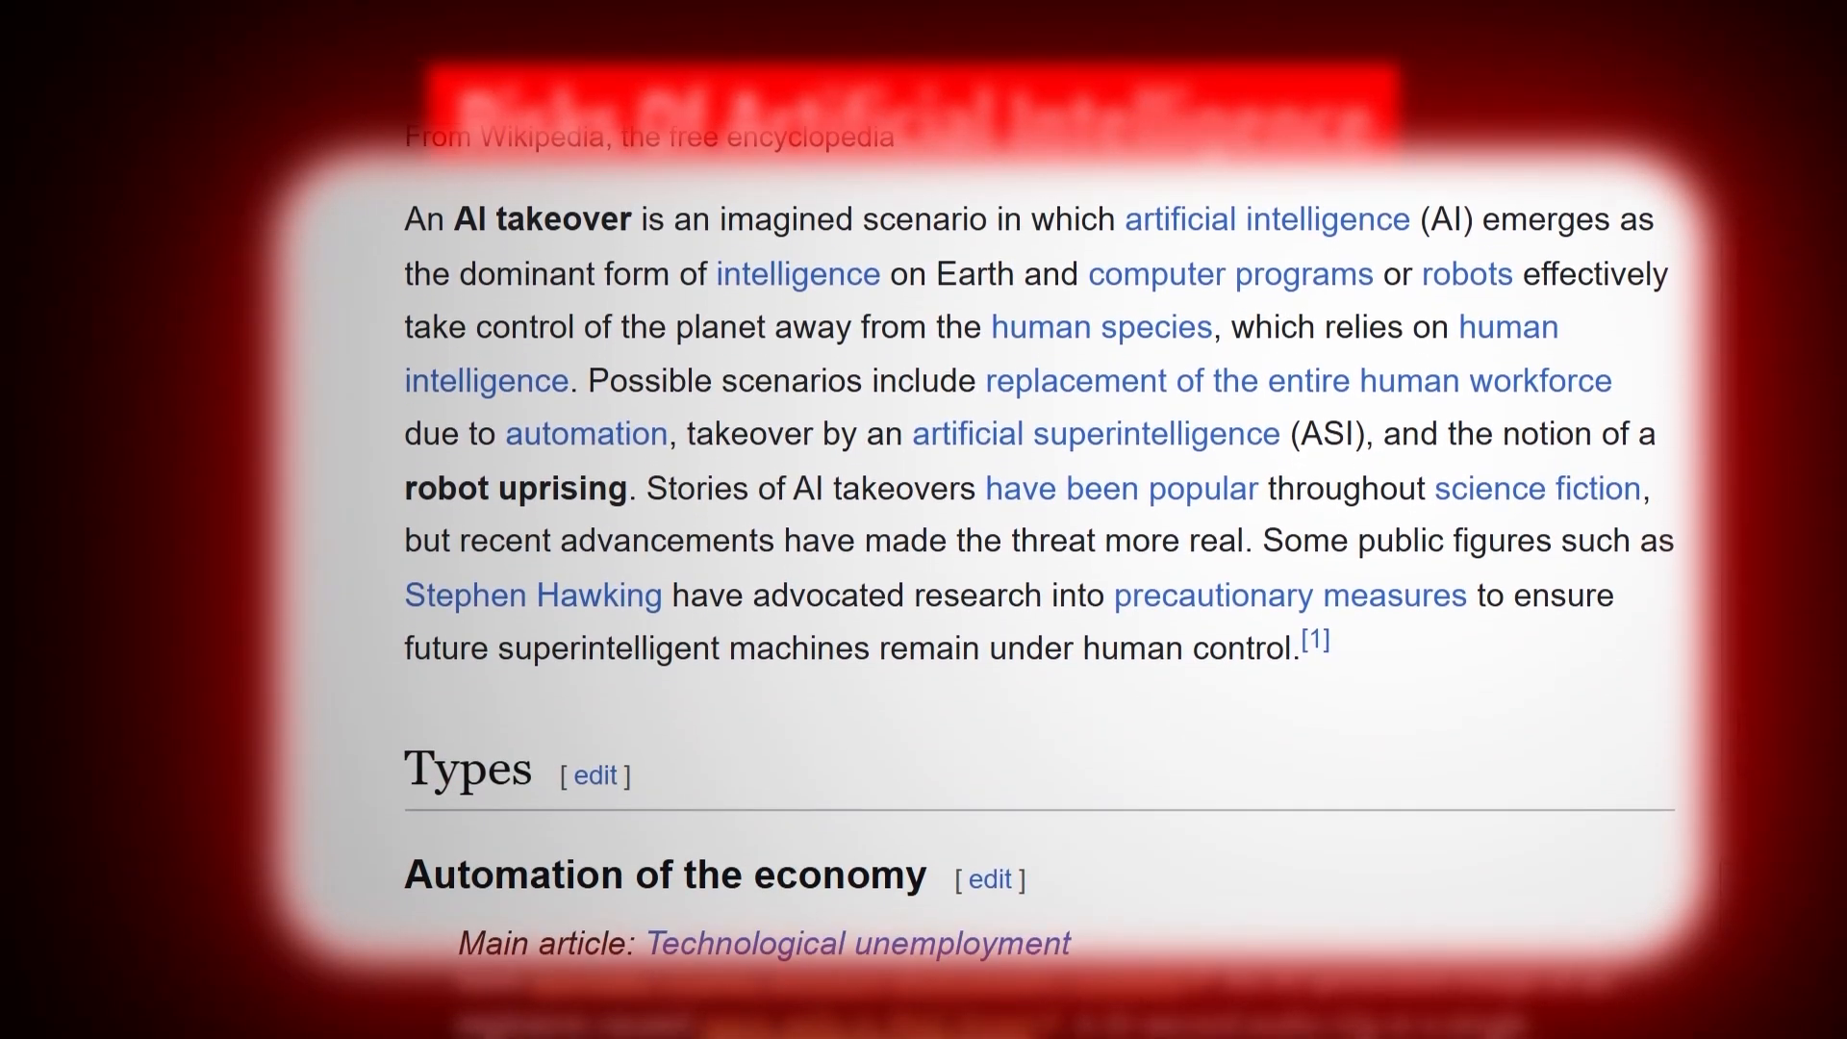
pyautogui.scroll(-3)
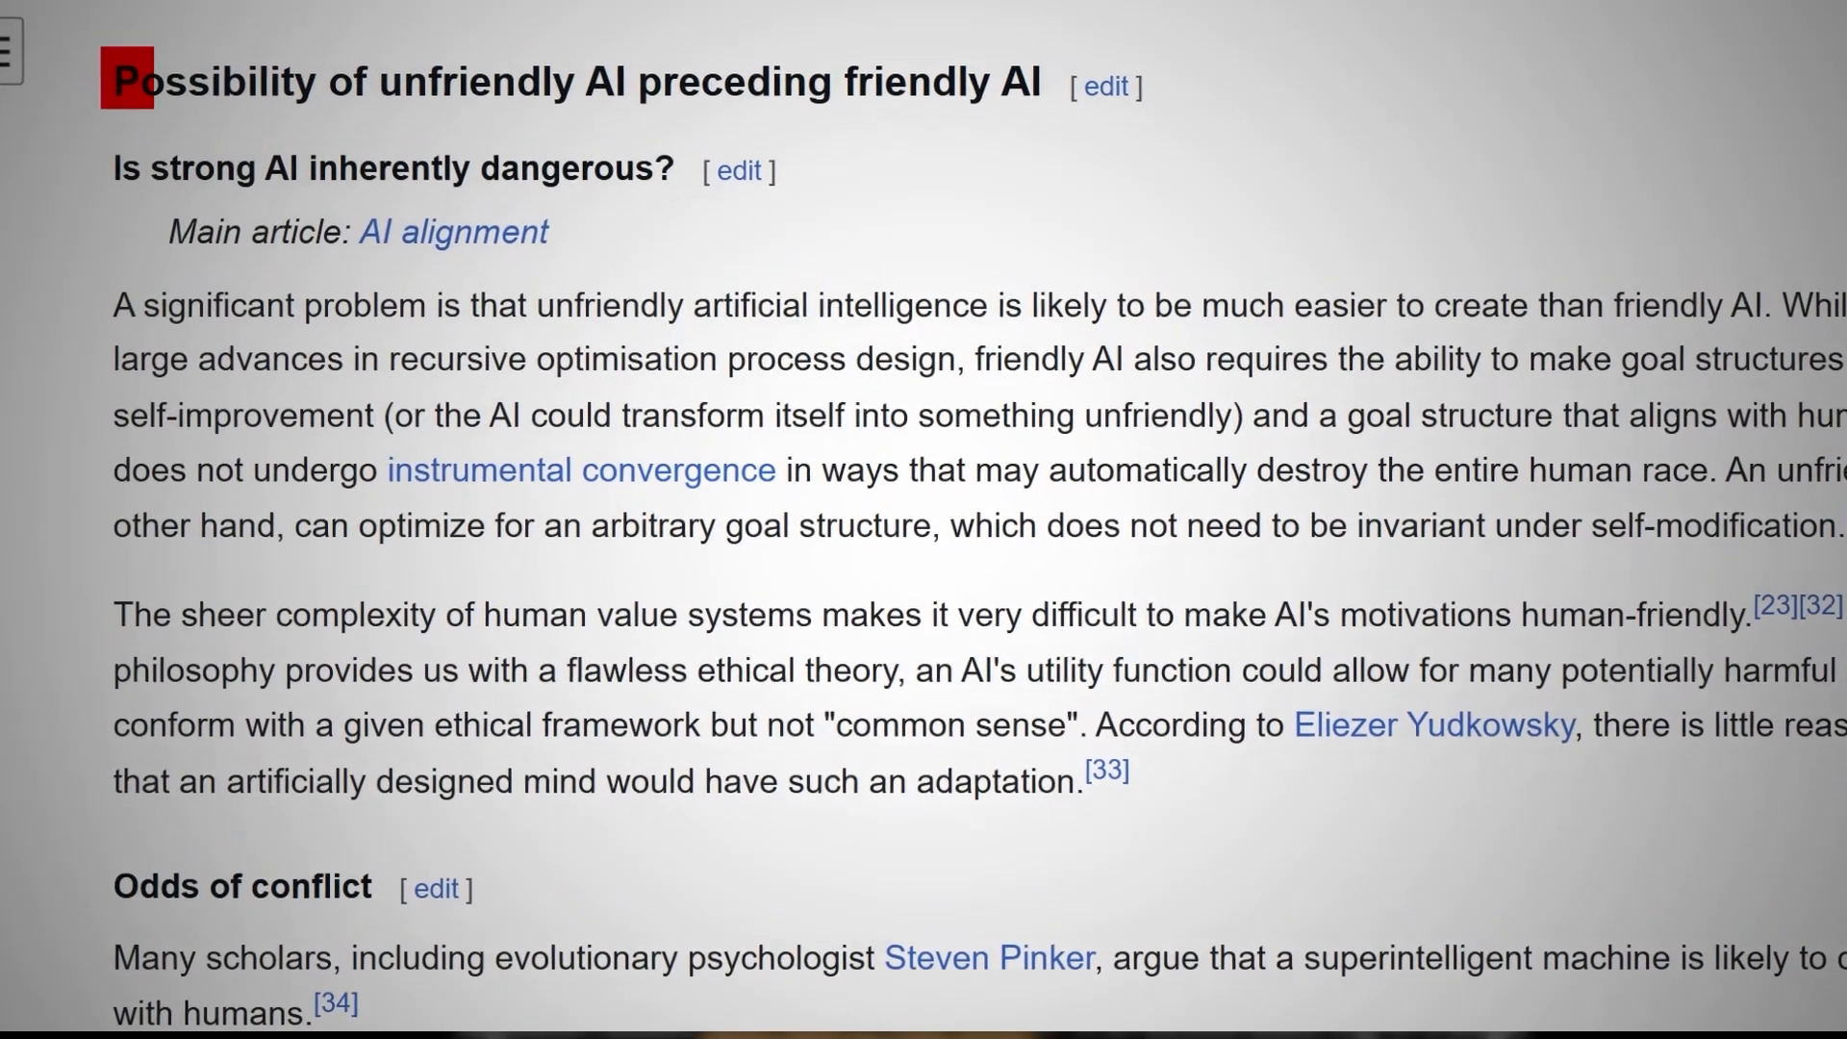
pyautogui.scroll(-3)
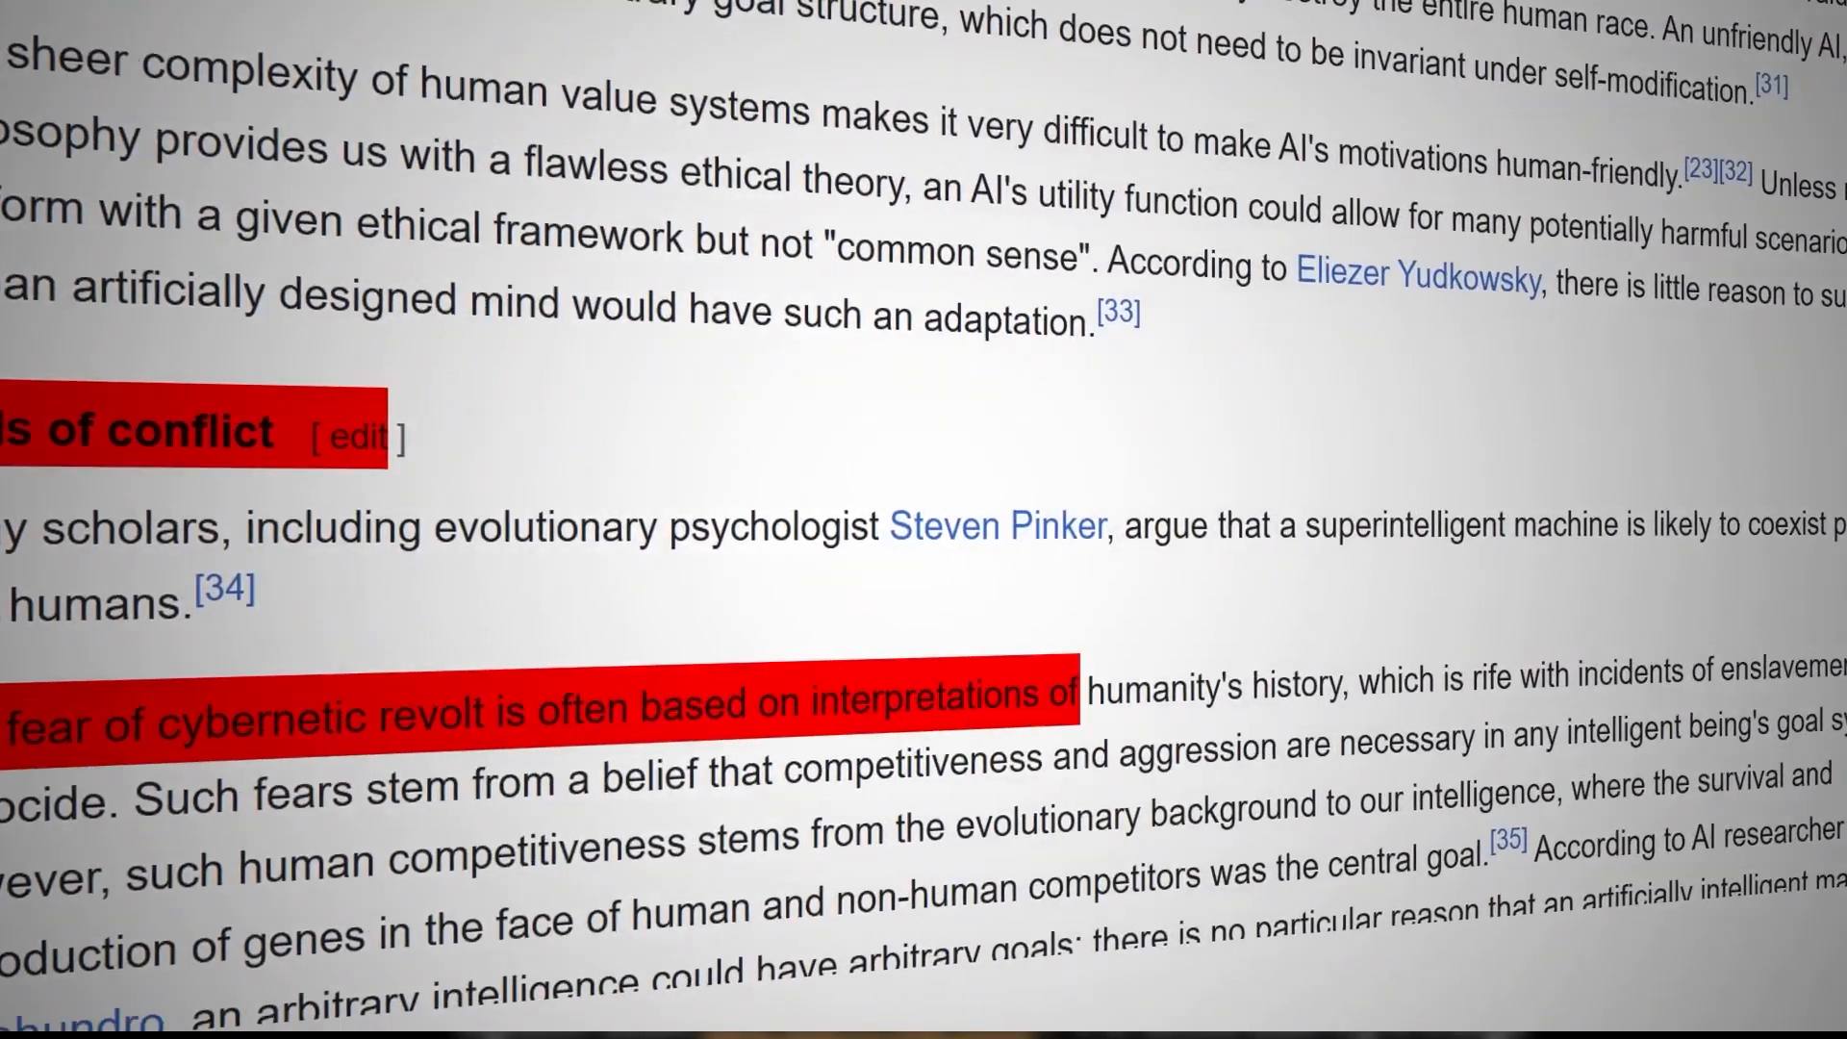
pyautogui.scroll(3)
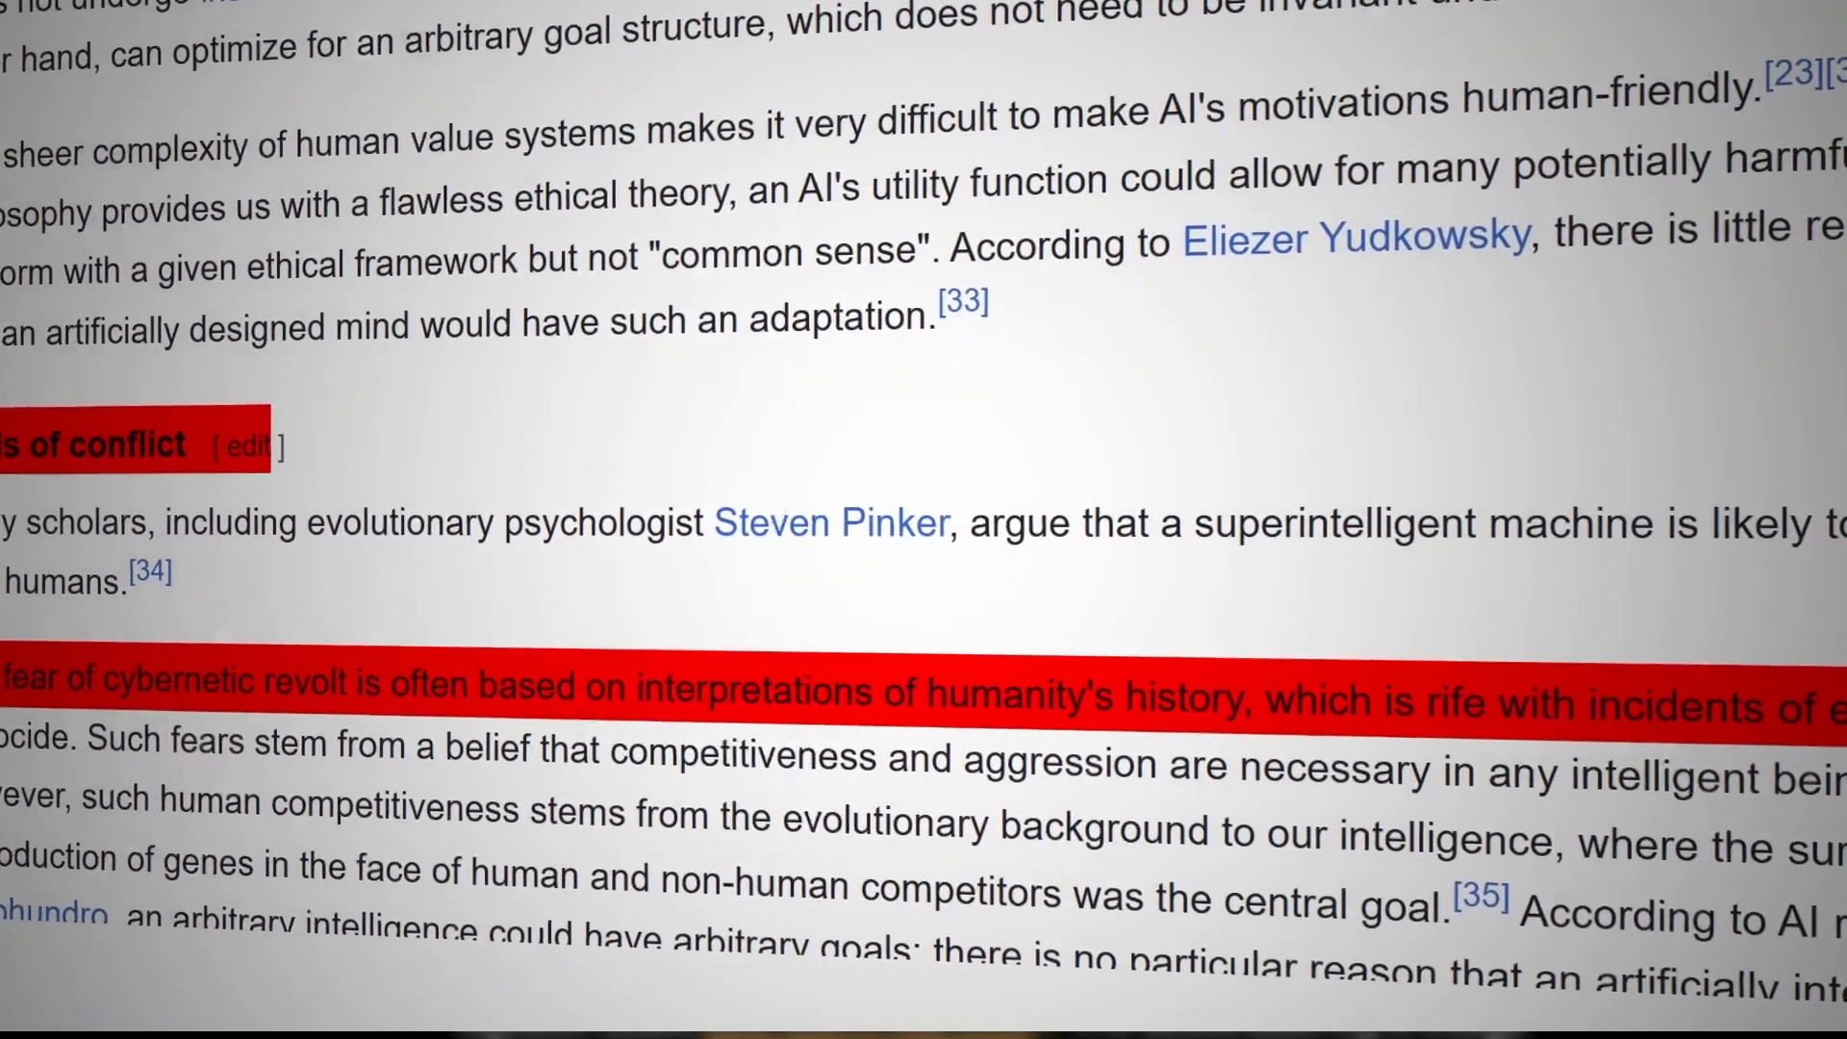